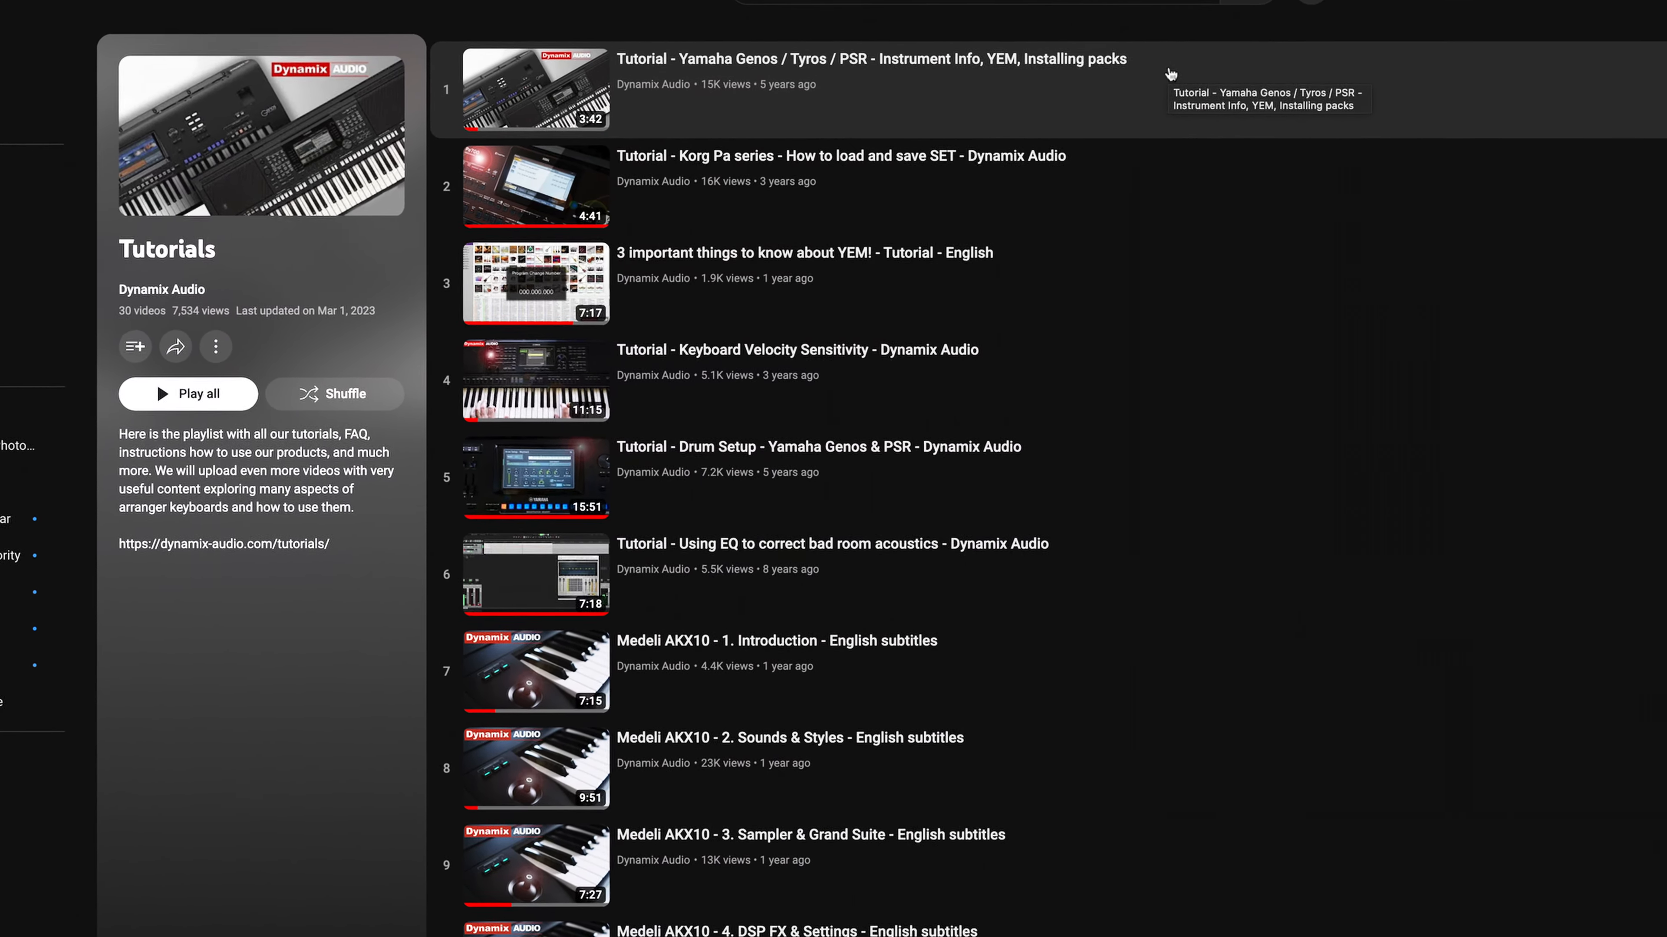
Start the 'Instrument Info, YEM, Installing packs' tutorial video from the Tutorials playlist
click(536, 89)
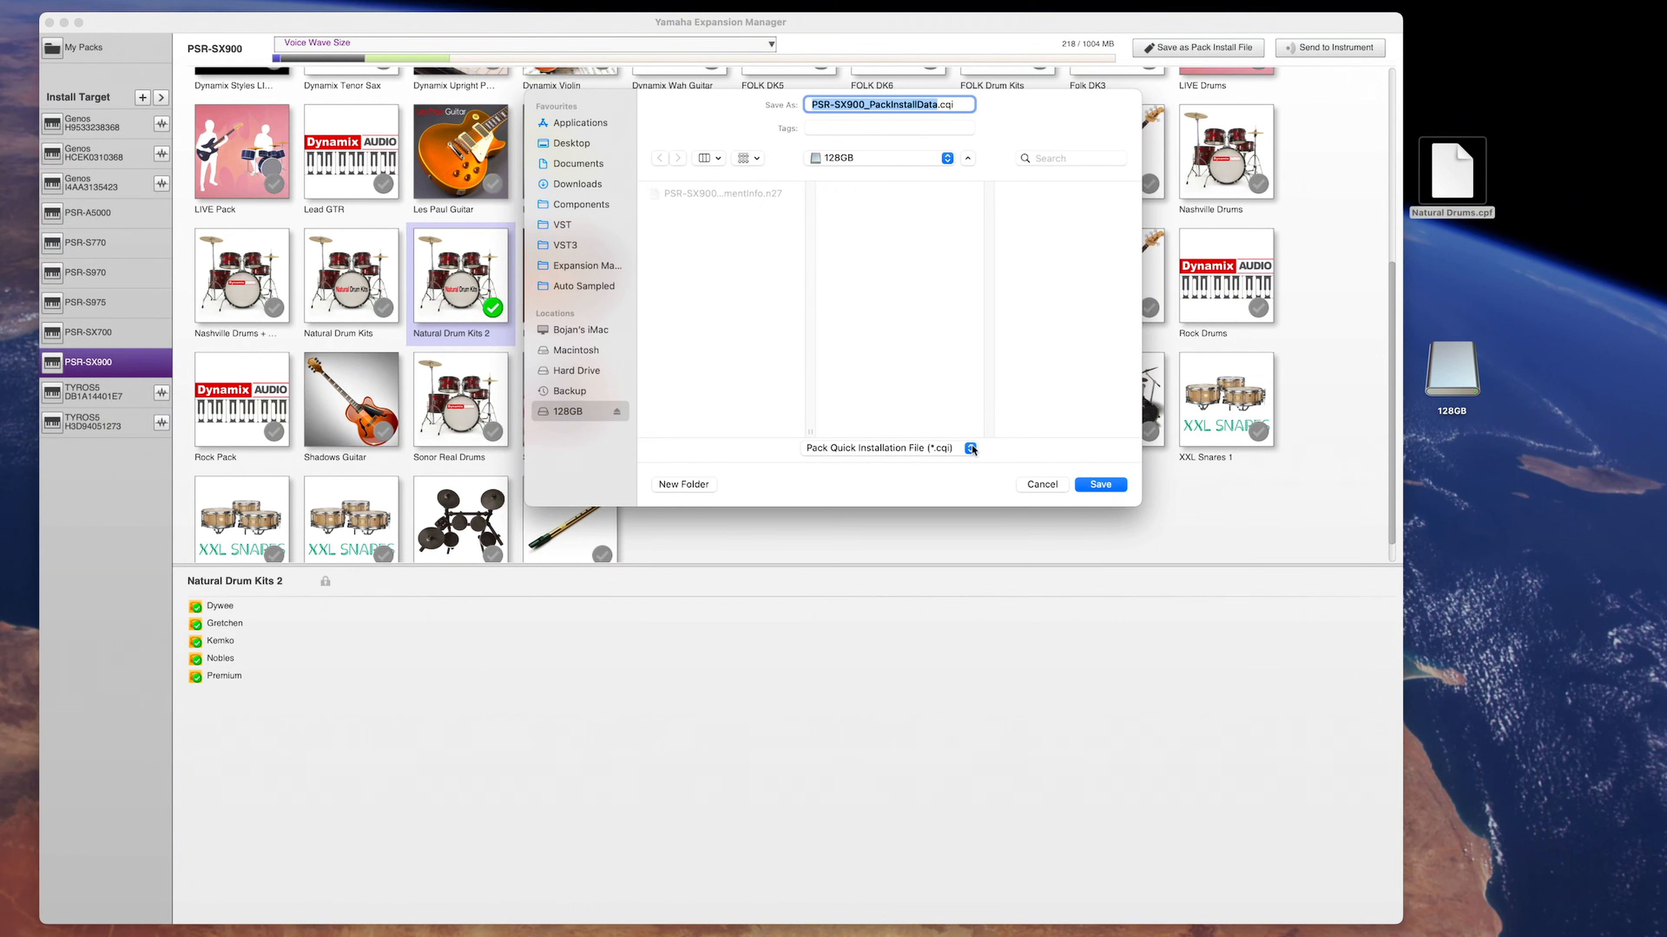
click(879, 448)
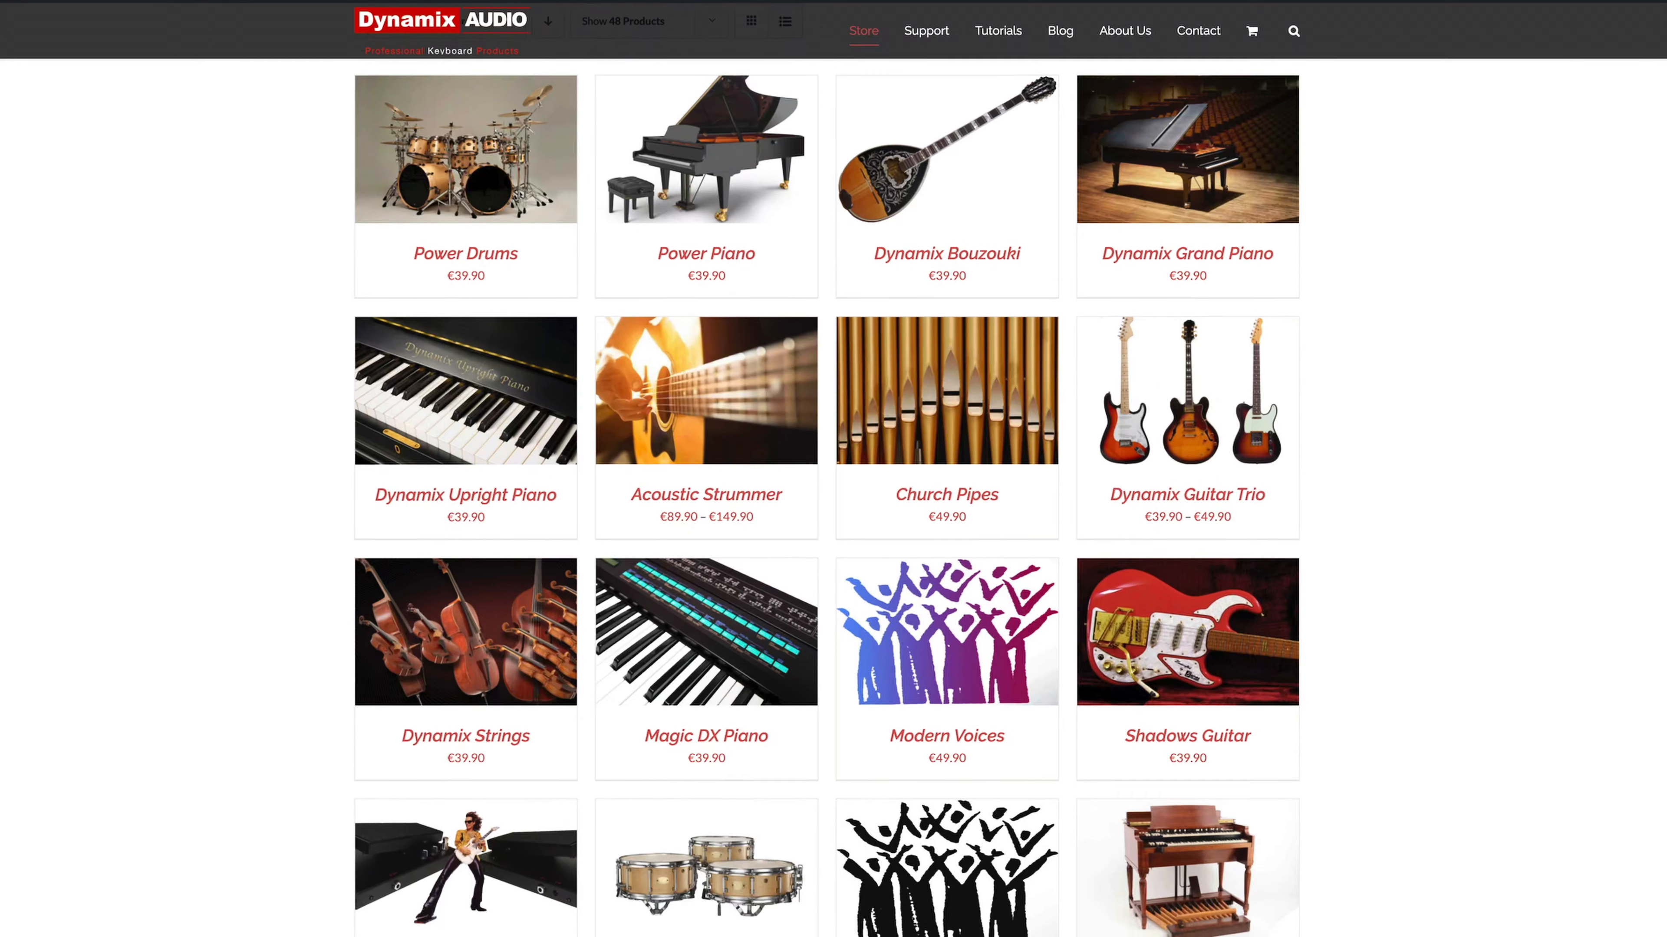
Scroll the Store product grid down to the Modern Drum Kits and Nashville Drums packs
scroll(down, 3)
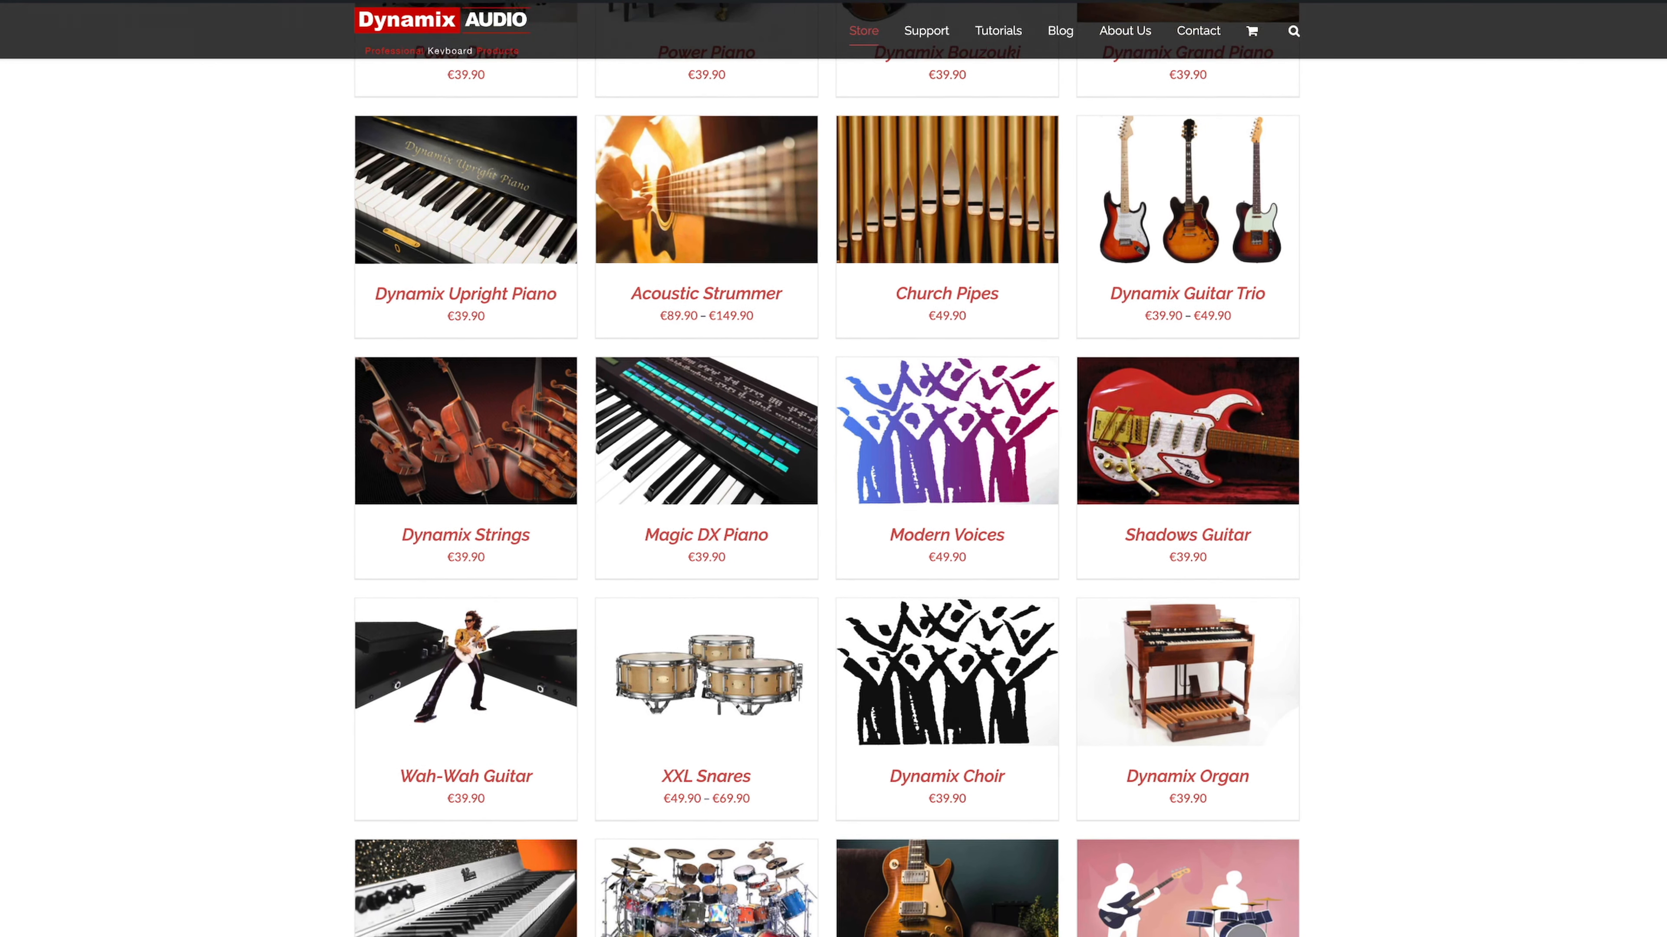
scroll(down, 3)
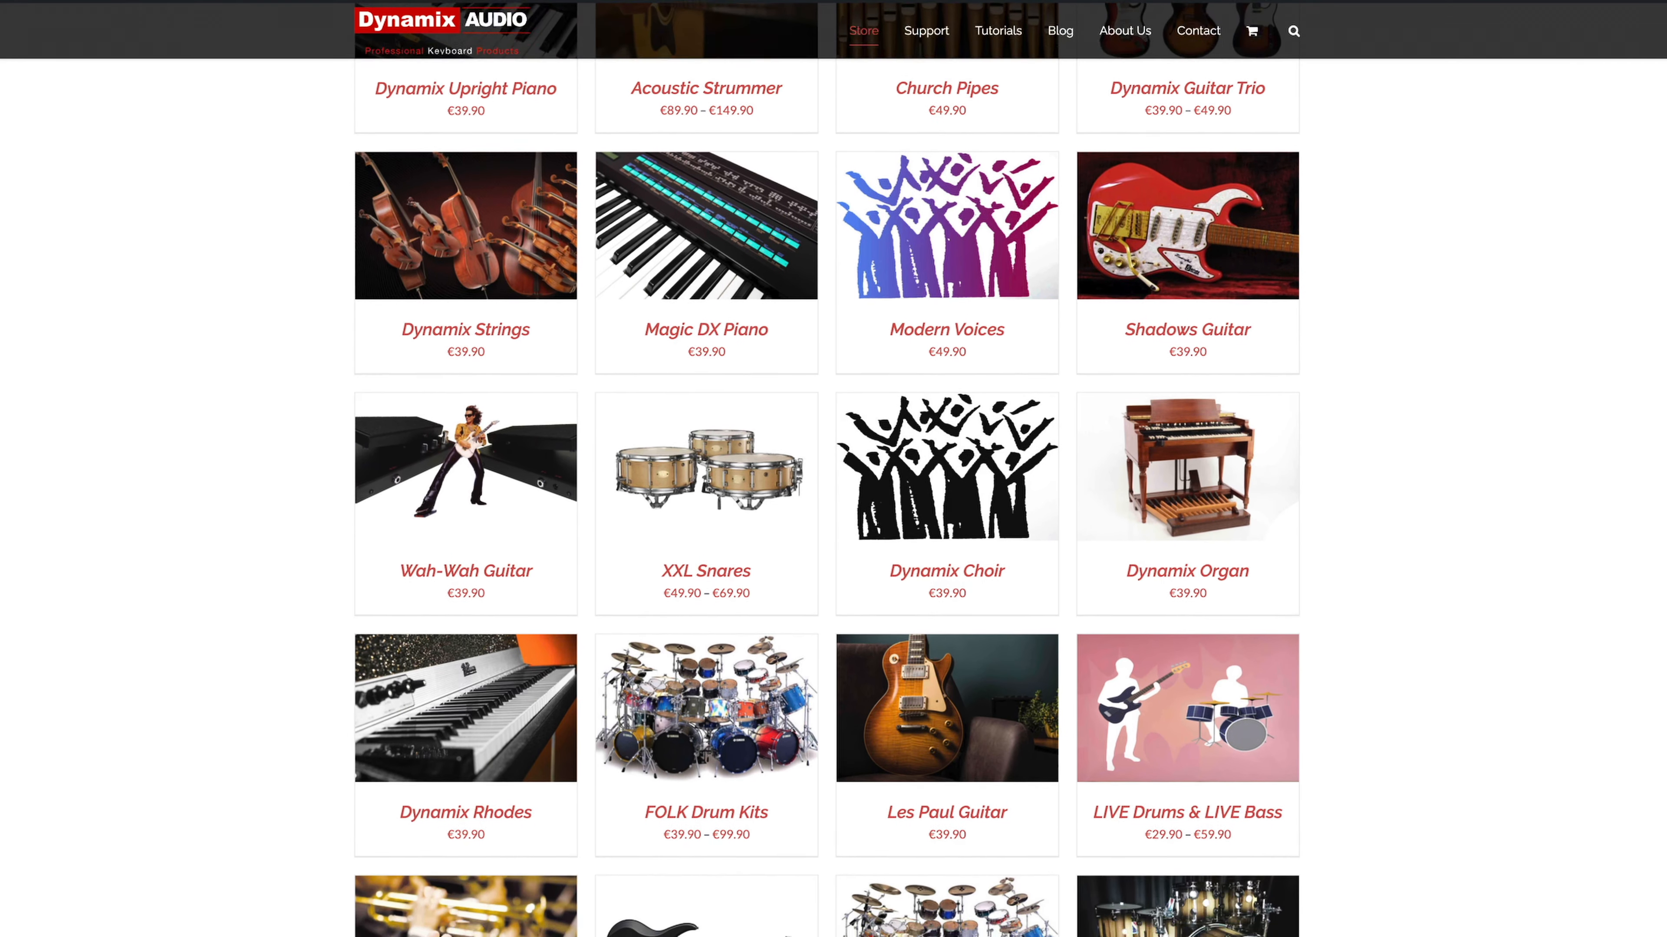
scroll(down, 3)
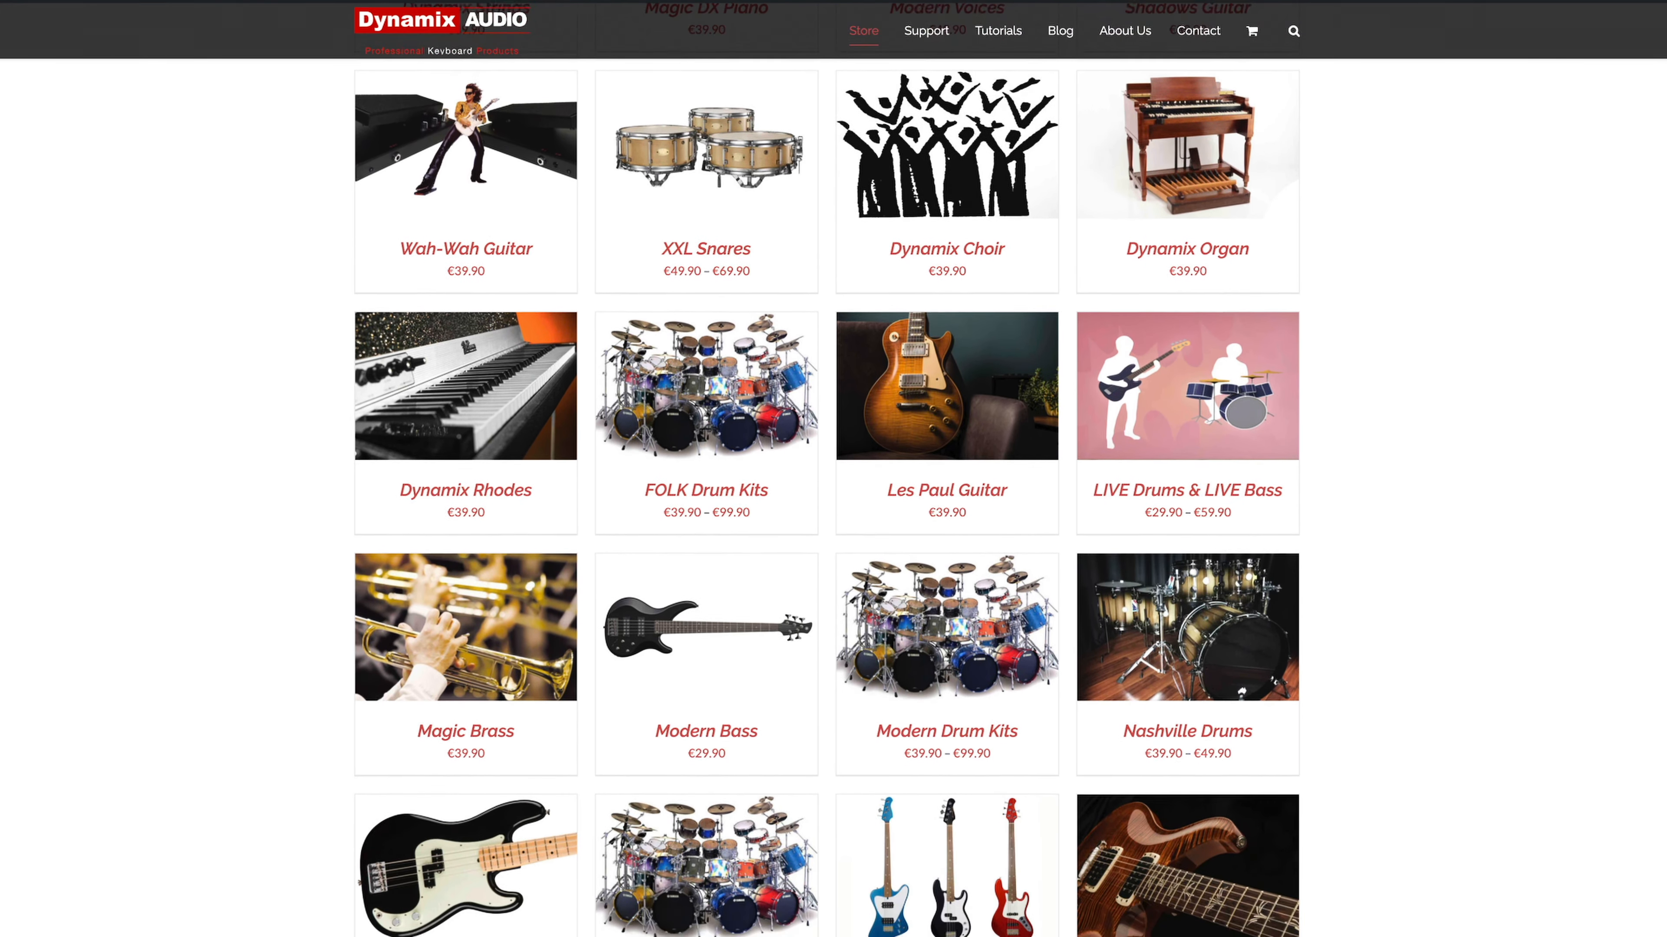
scroll(down, 3)
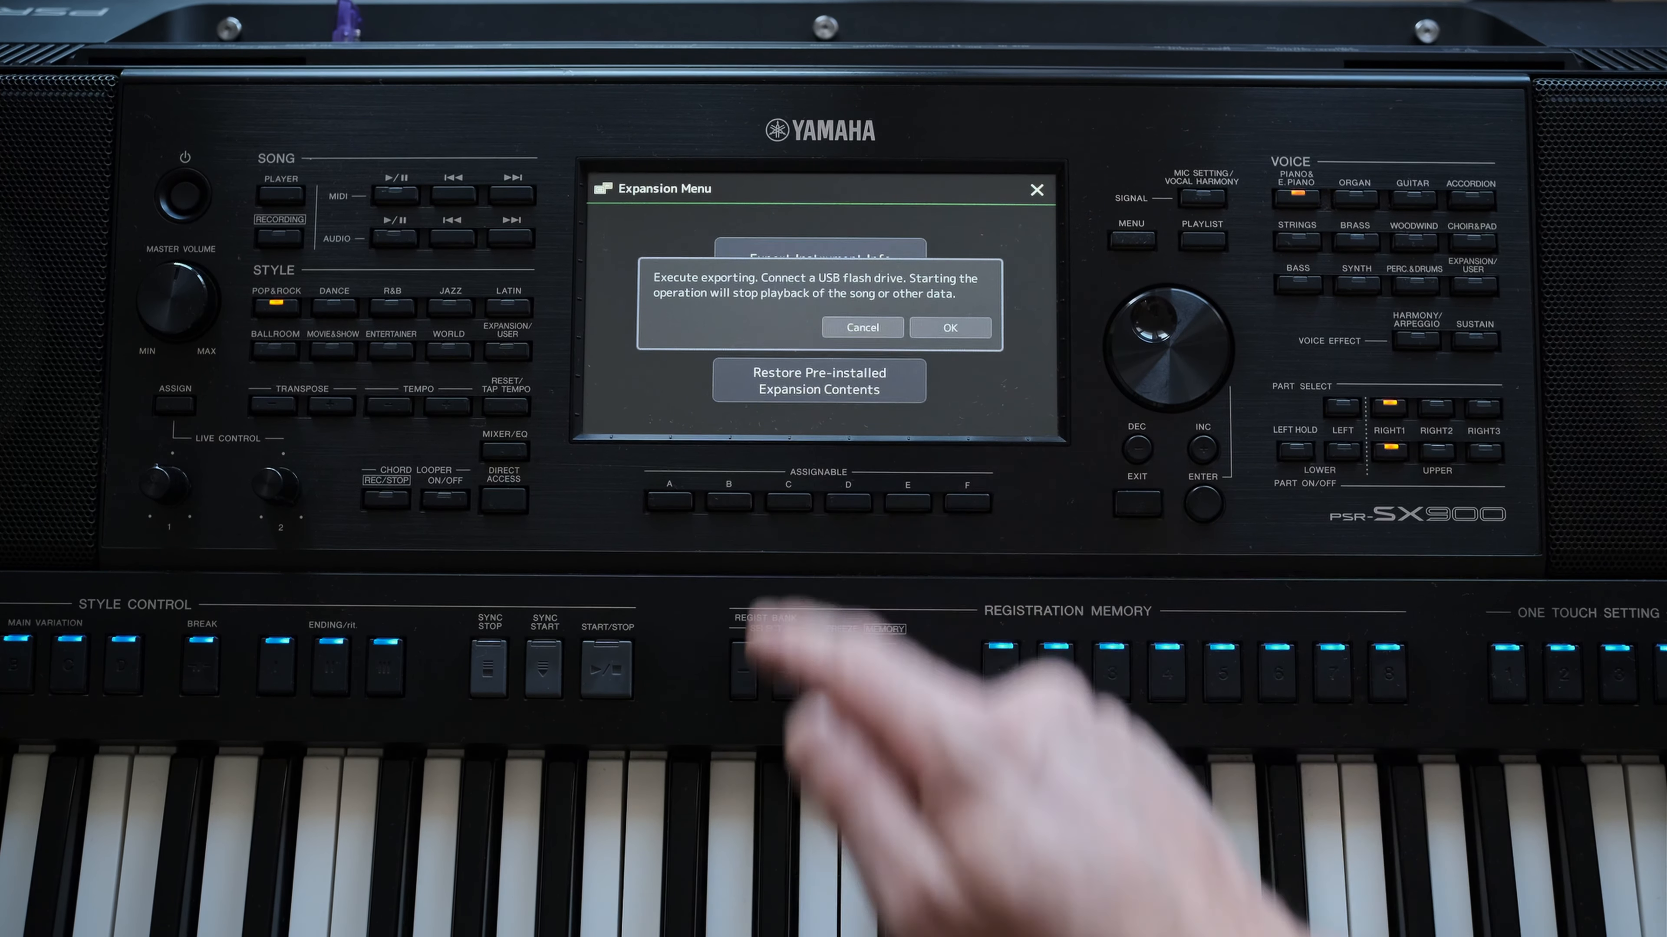
Confirm Export Instrument Info to USB and acknowledge the export-completed message
click(948, 326)
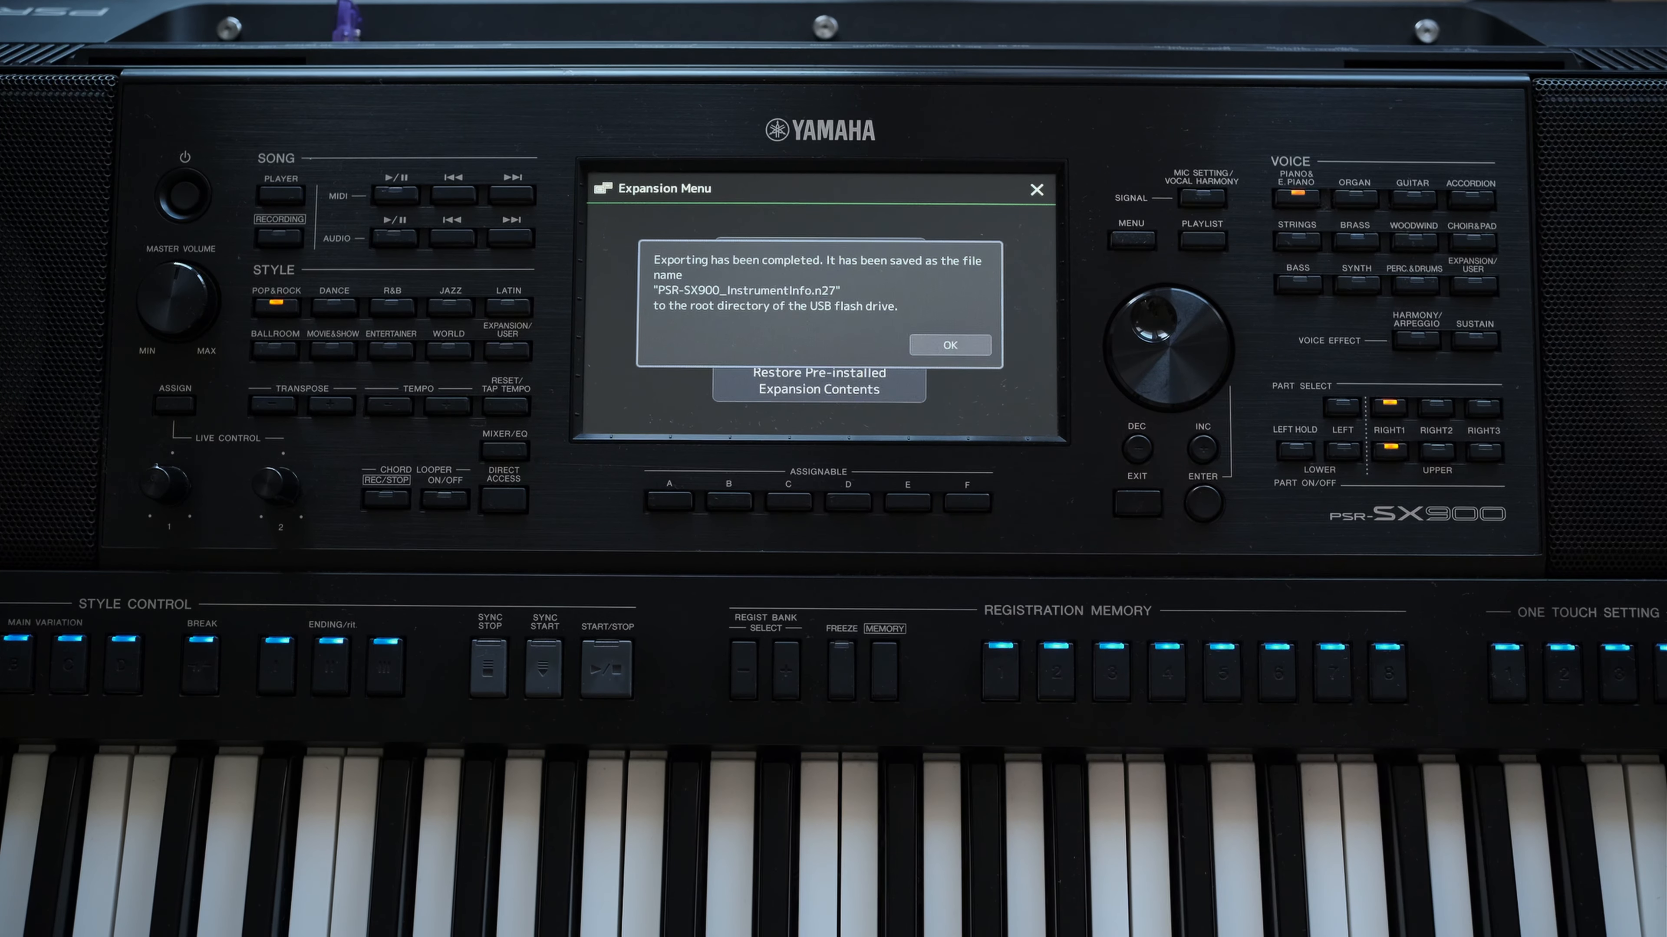
click(947, 344)
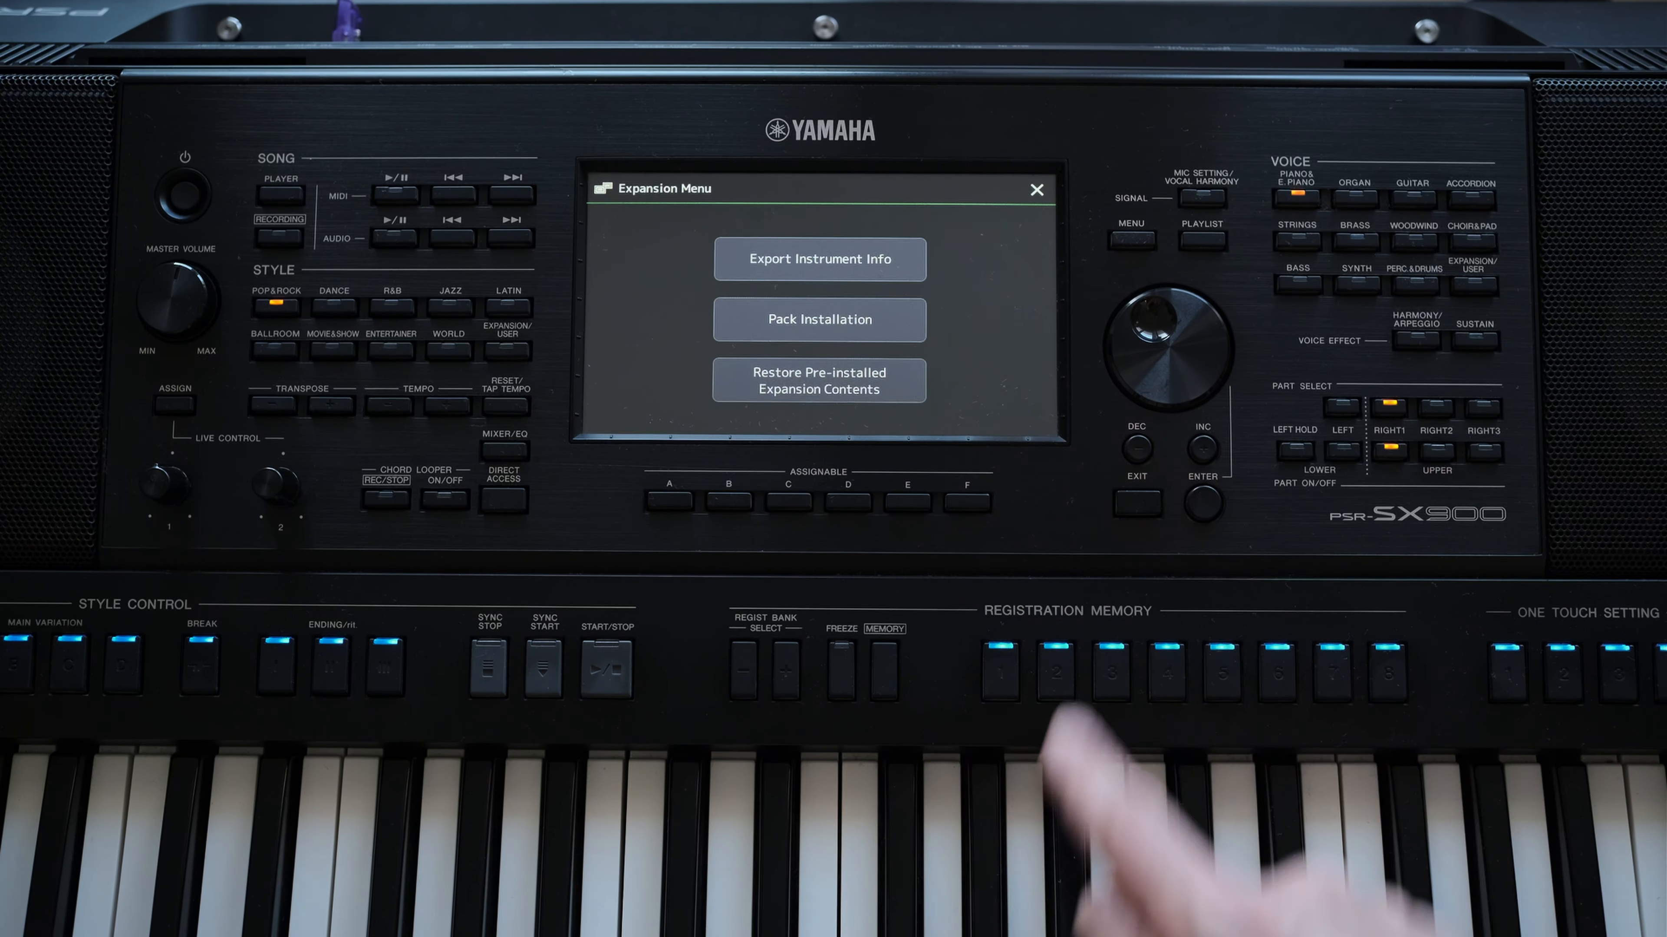
click(1036, 189)
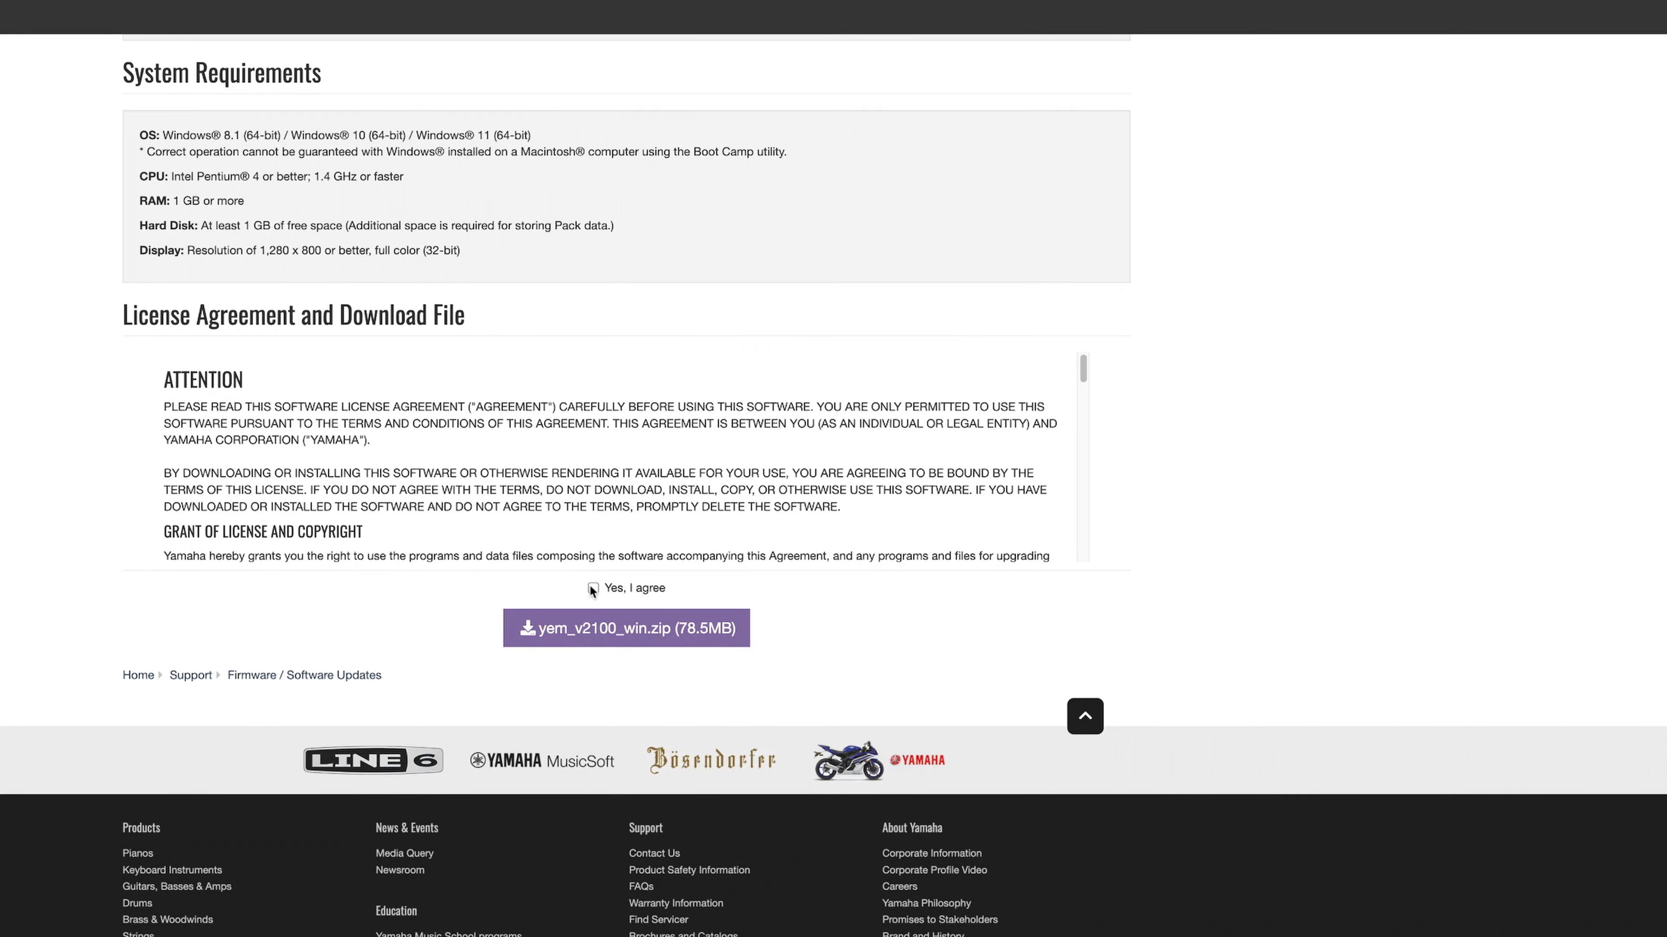
Accept the license with 'Yes, I agree' and download yem_v2100_win.zip
click(593, 587)
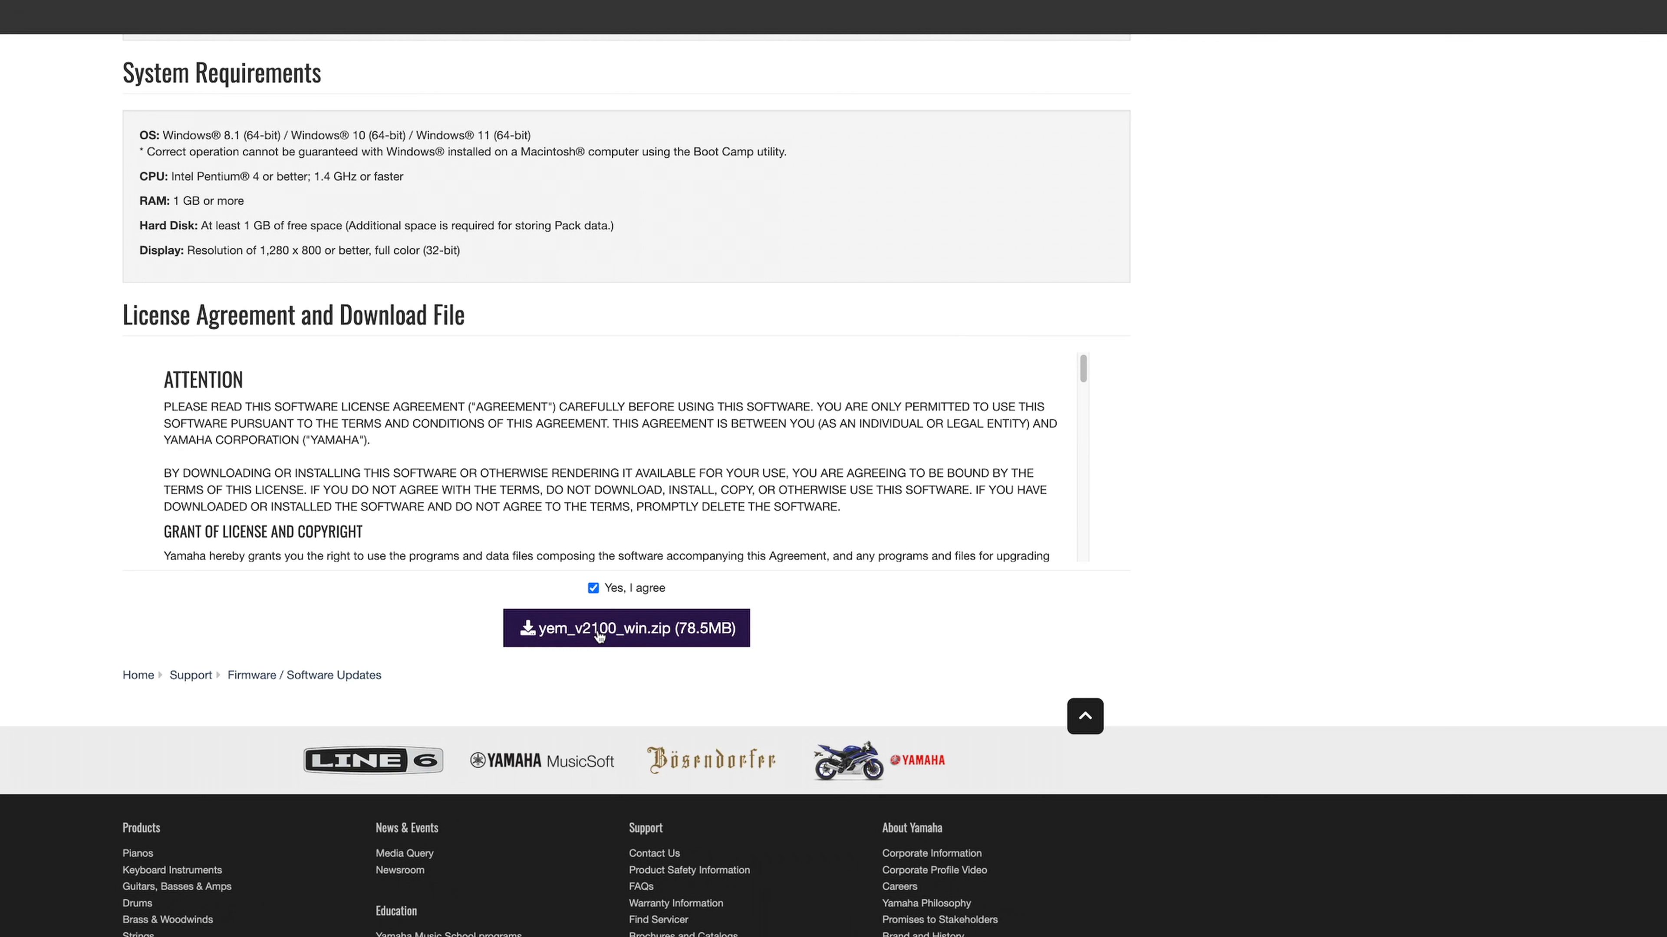
click(625, 627)
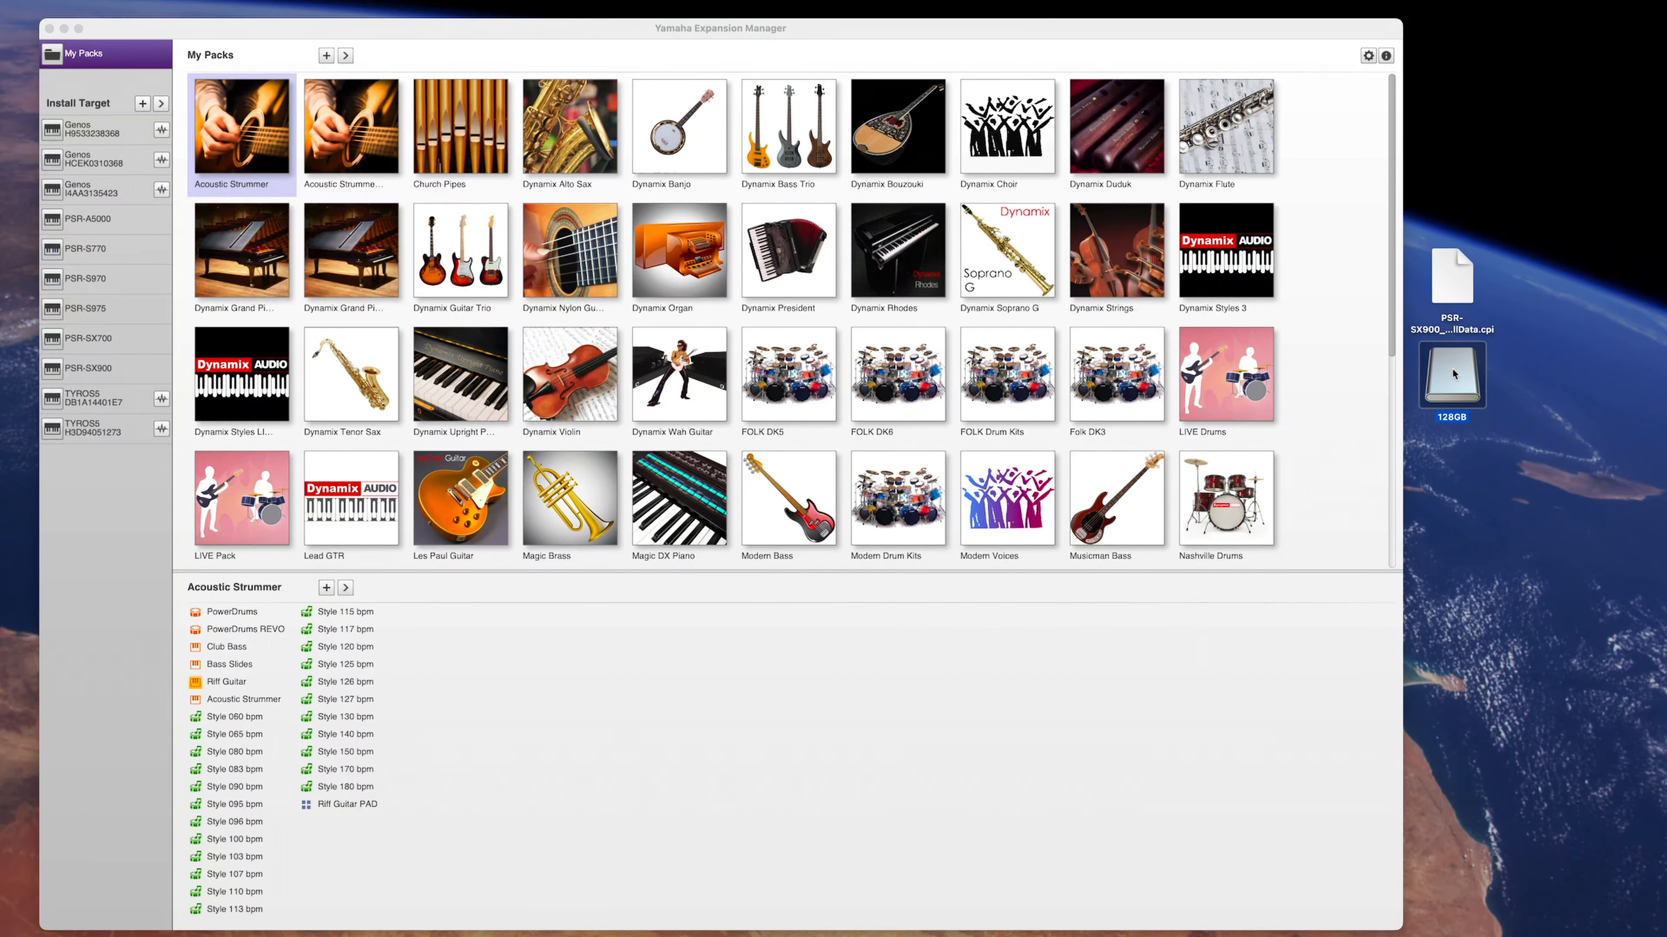
Check the 128GB drive contents, then load PSR-SX900_InstrumentInfo.n27 as the install target
double_click(1451, 382)
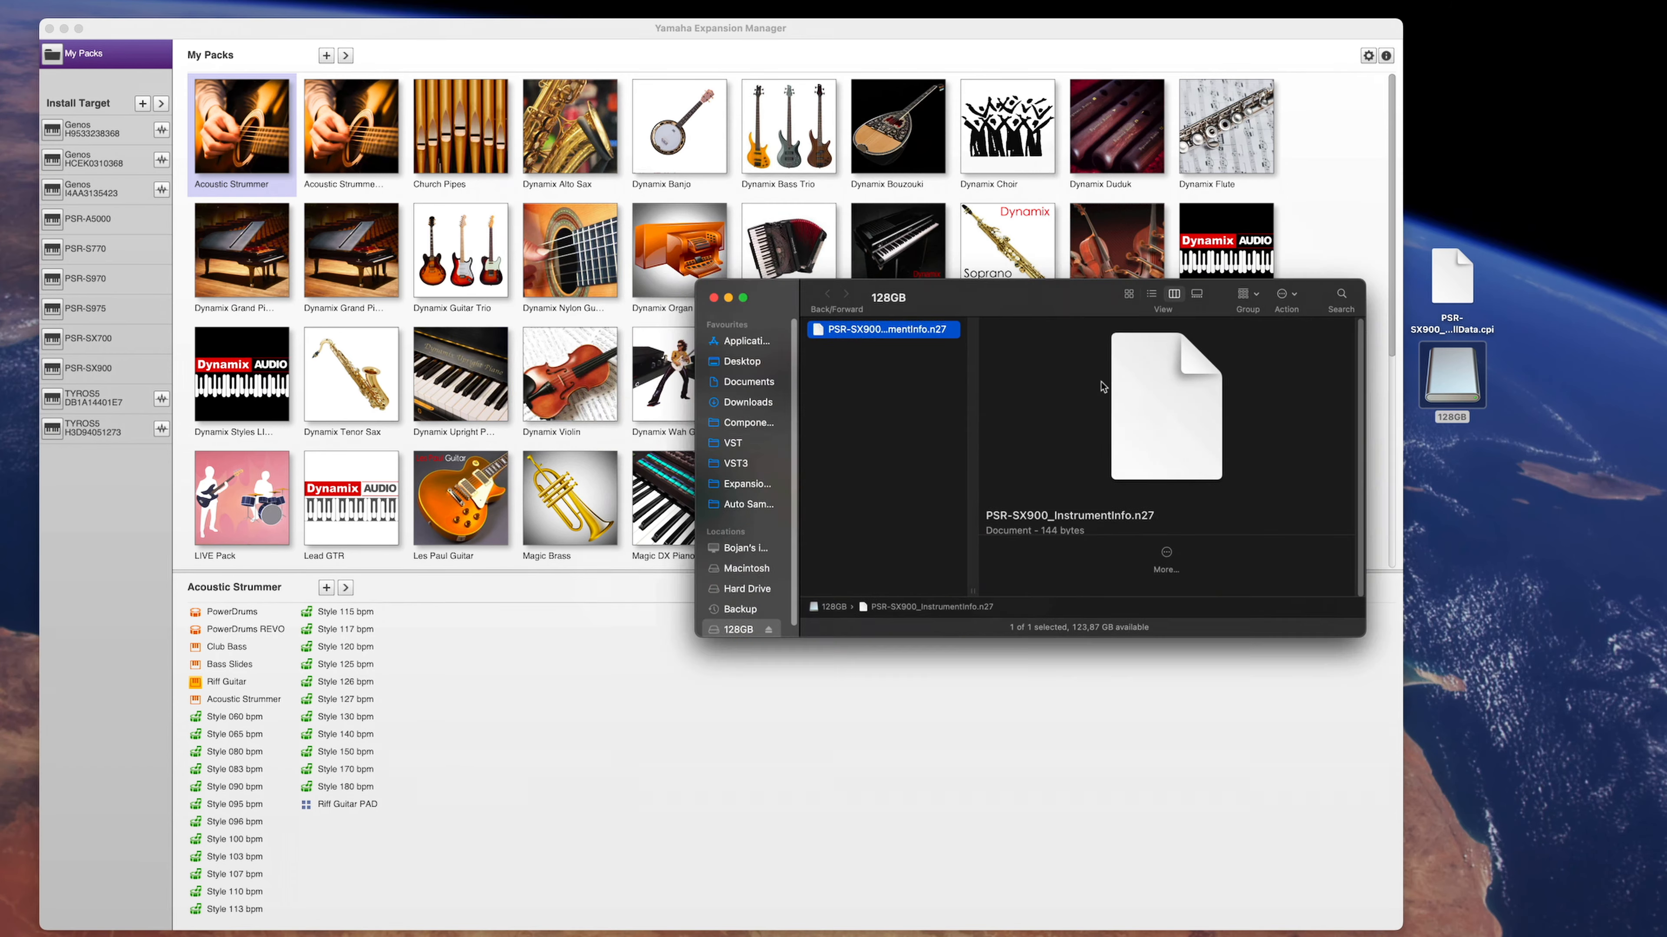
drag(887, 297, 1260, 521)
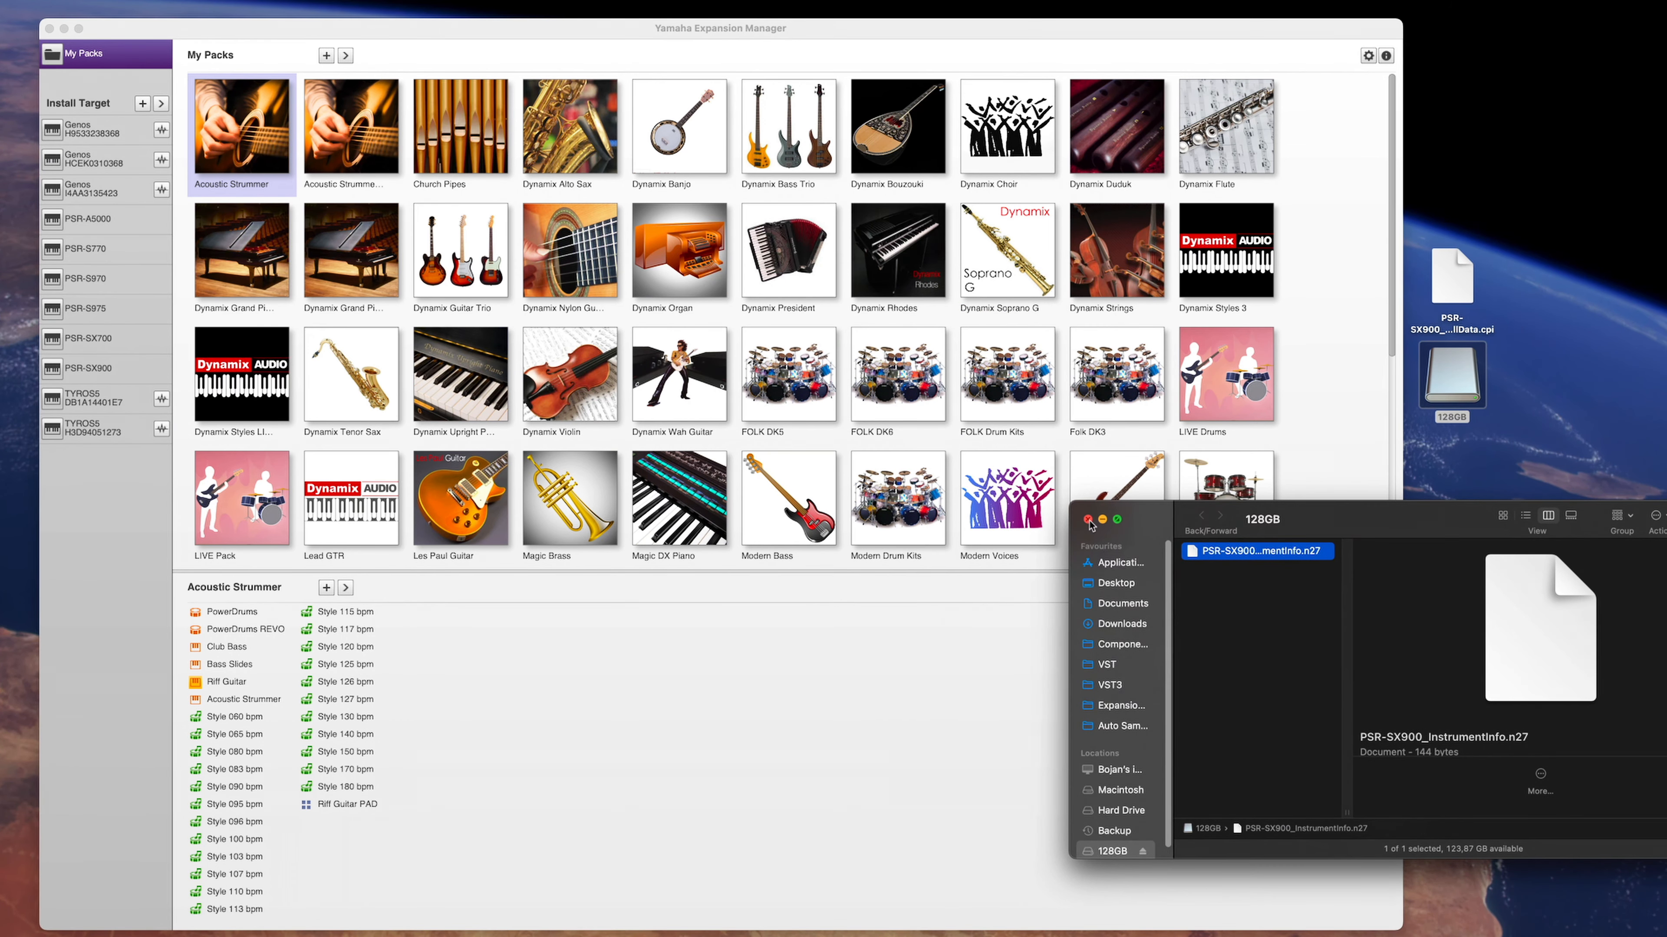
click(1090, 519)
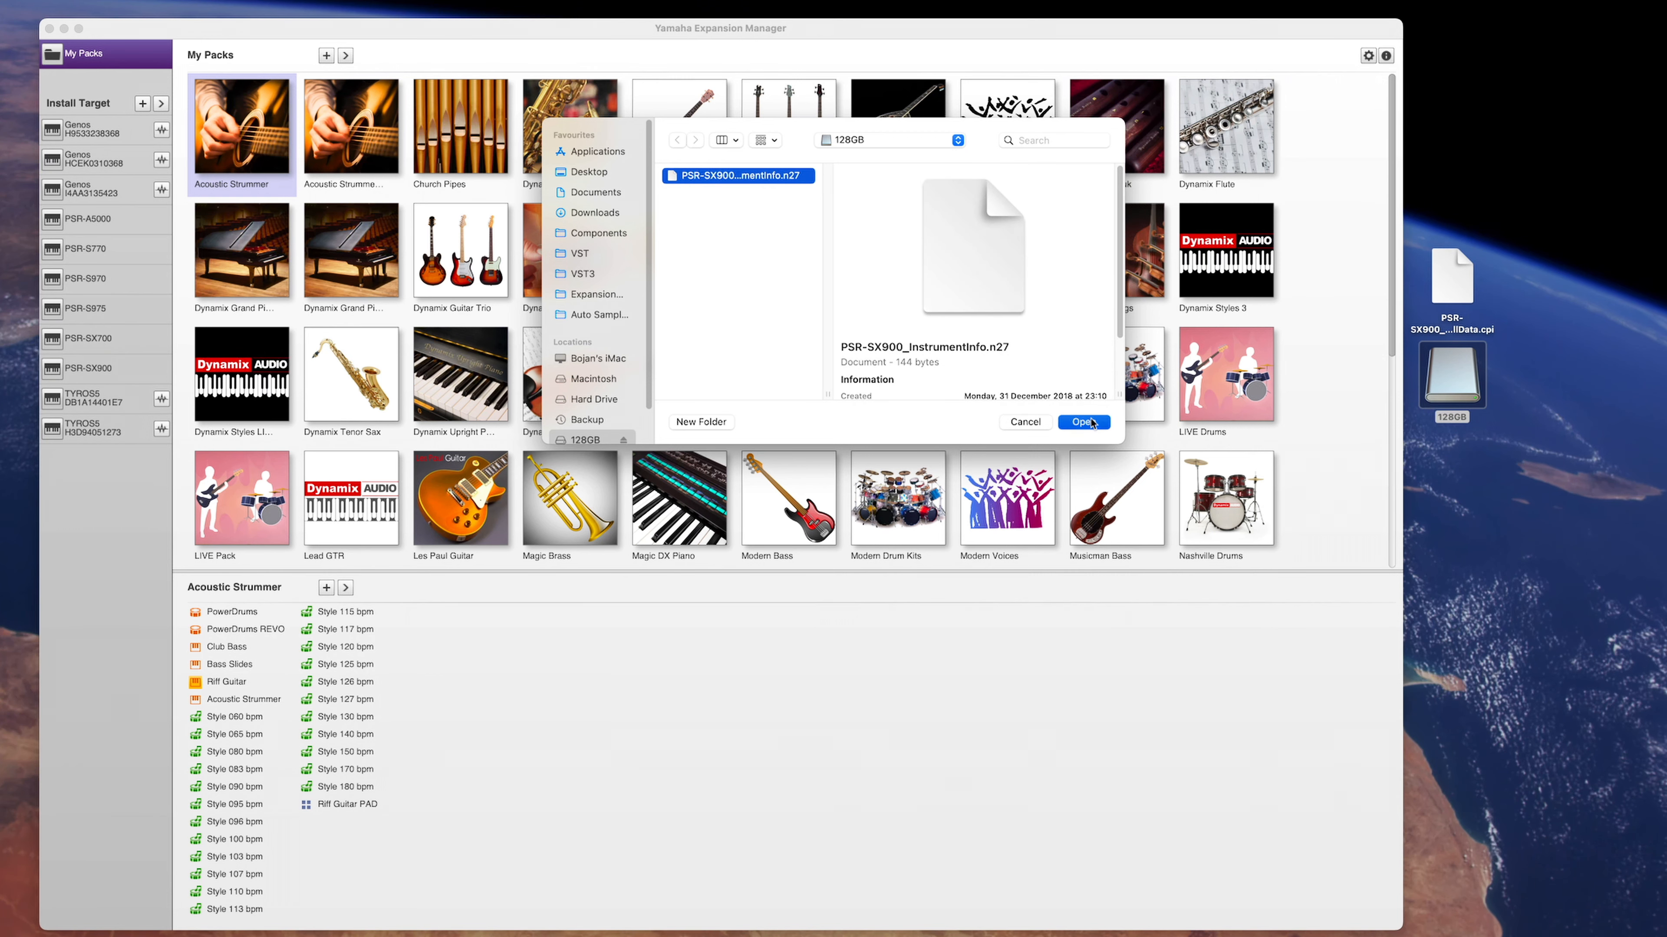
click(1082, 422)
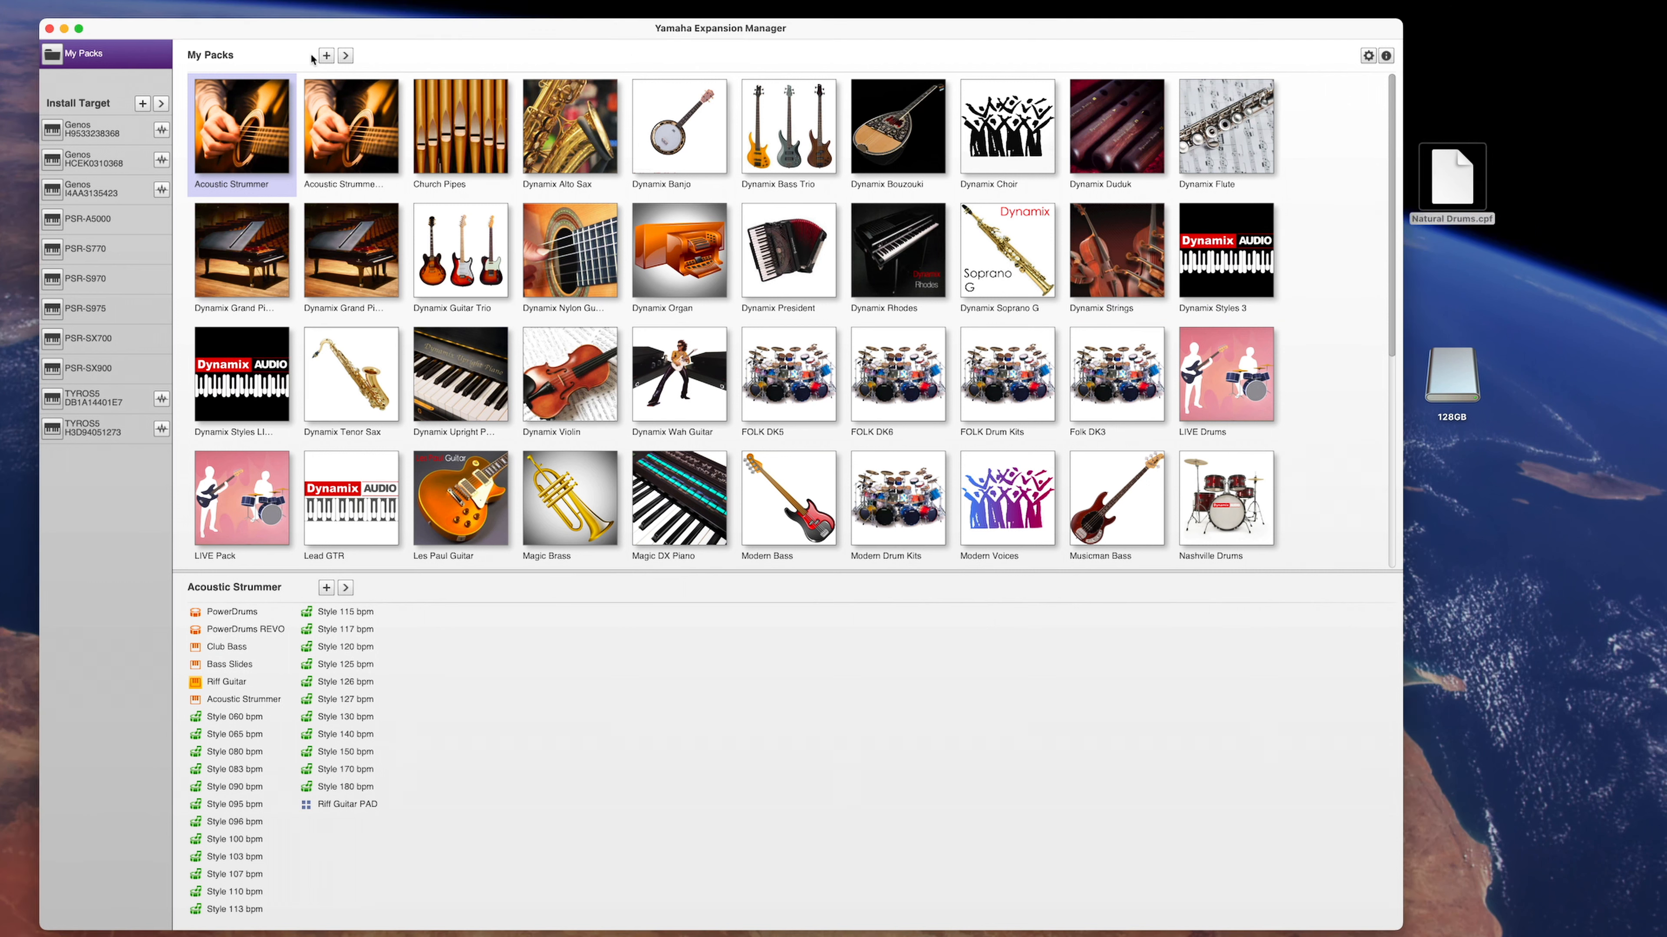
Import Natural Drums.cpf from the Desktop and view the kits inside Natural Drum Kits 2
click(325, 56)
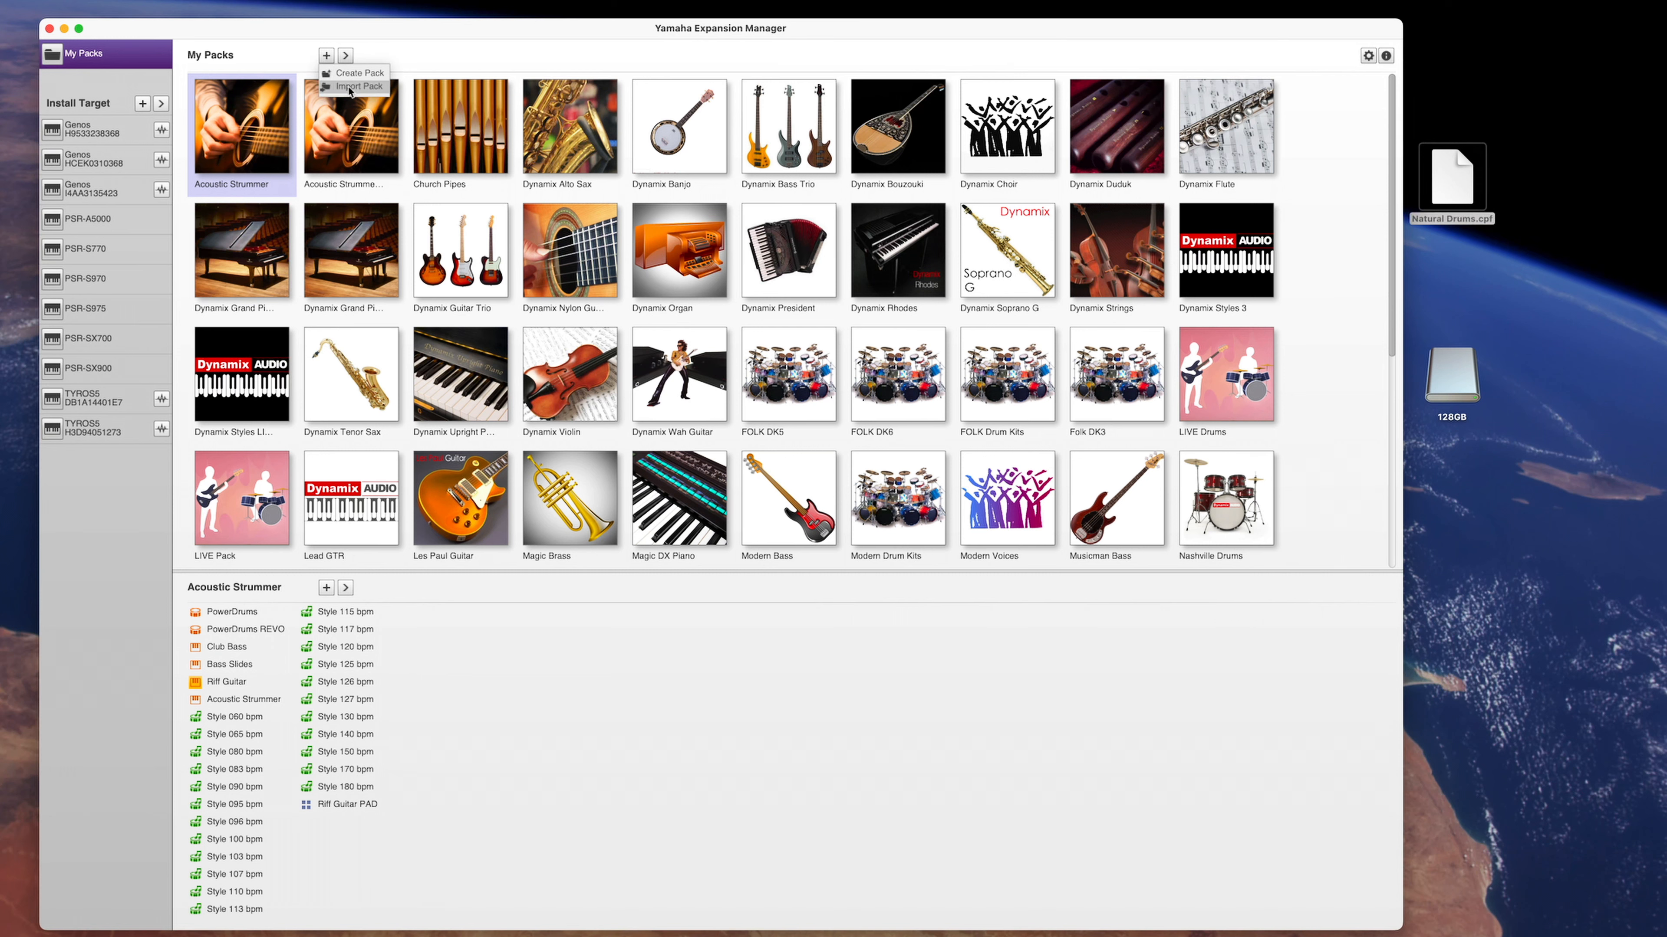
click(356, 86)
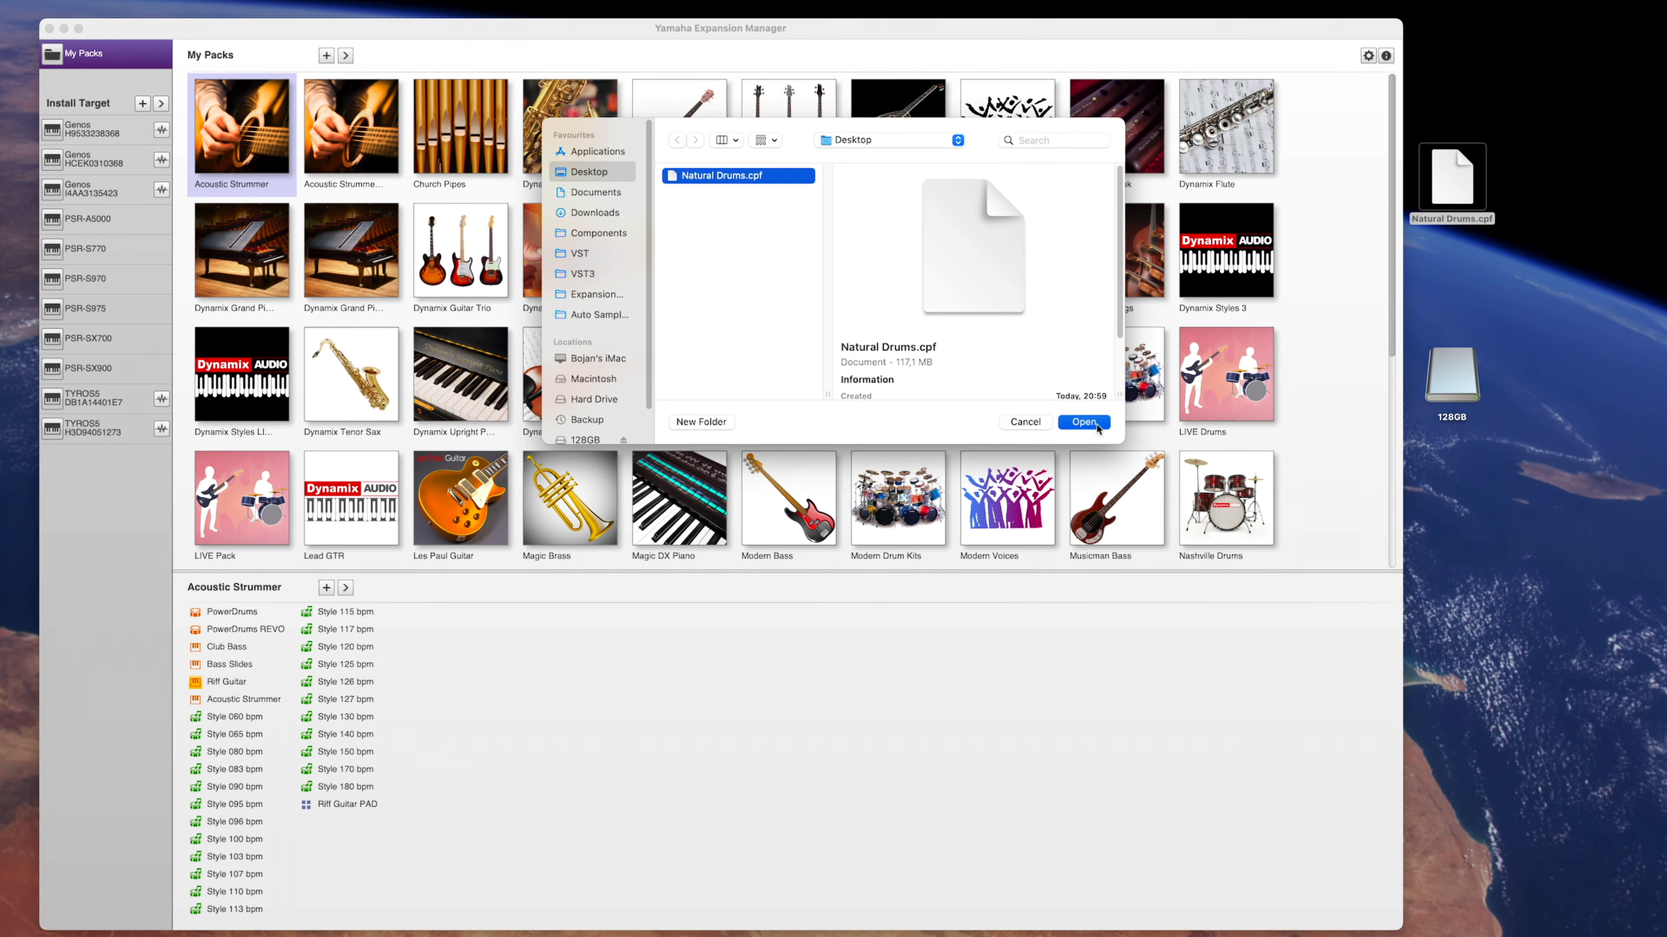
click(1082, 422)
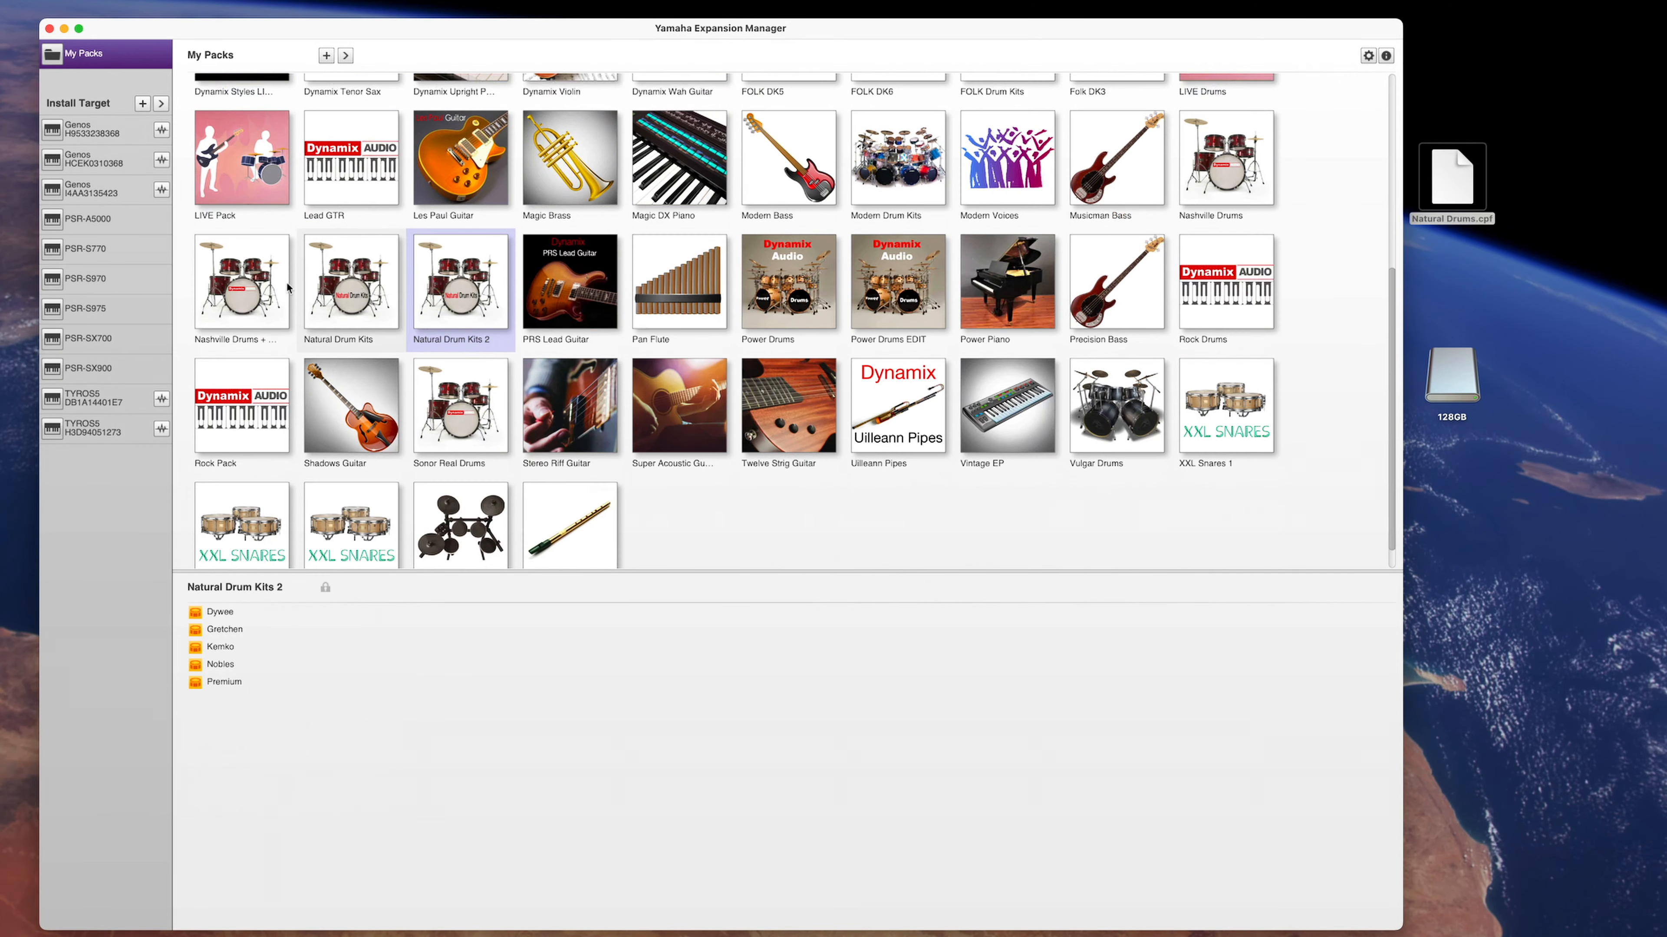
click(90, 369)
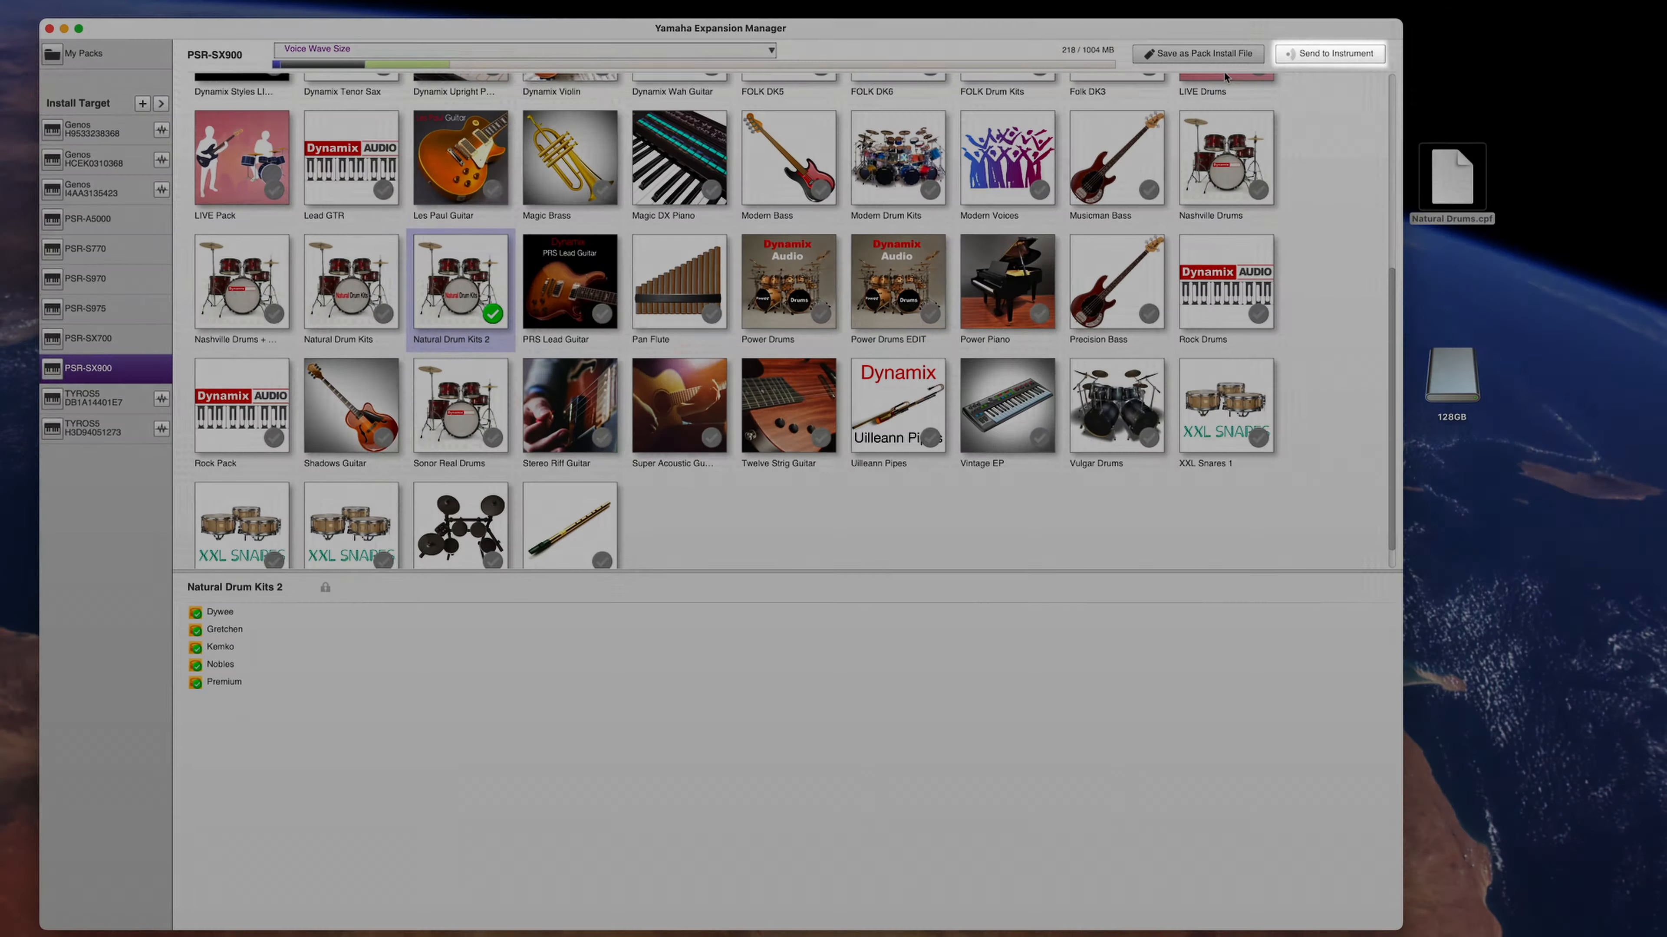
Save the ticked pack as an install file and accept the 128-note Drum Kits key removal warning
click(1327, 53)
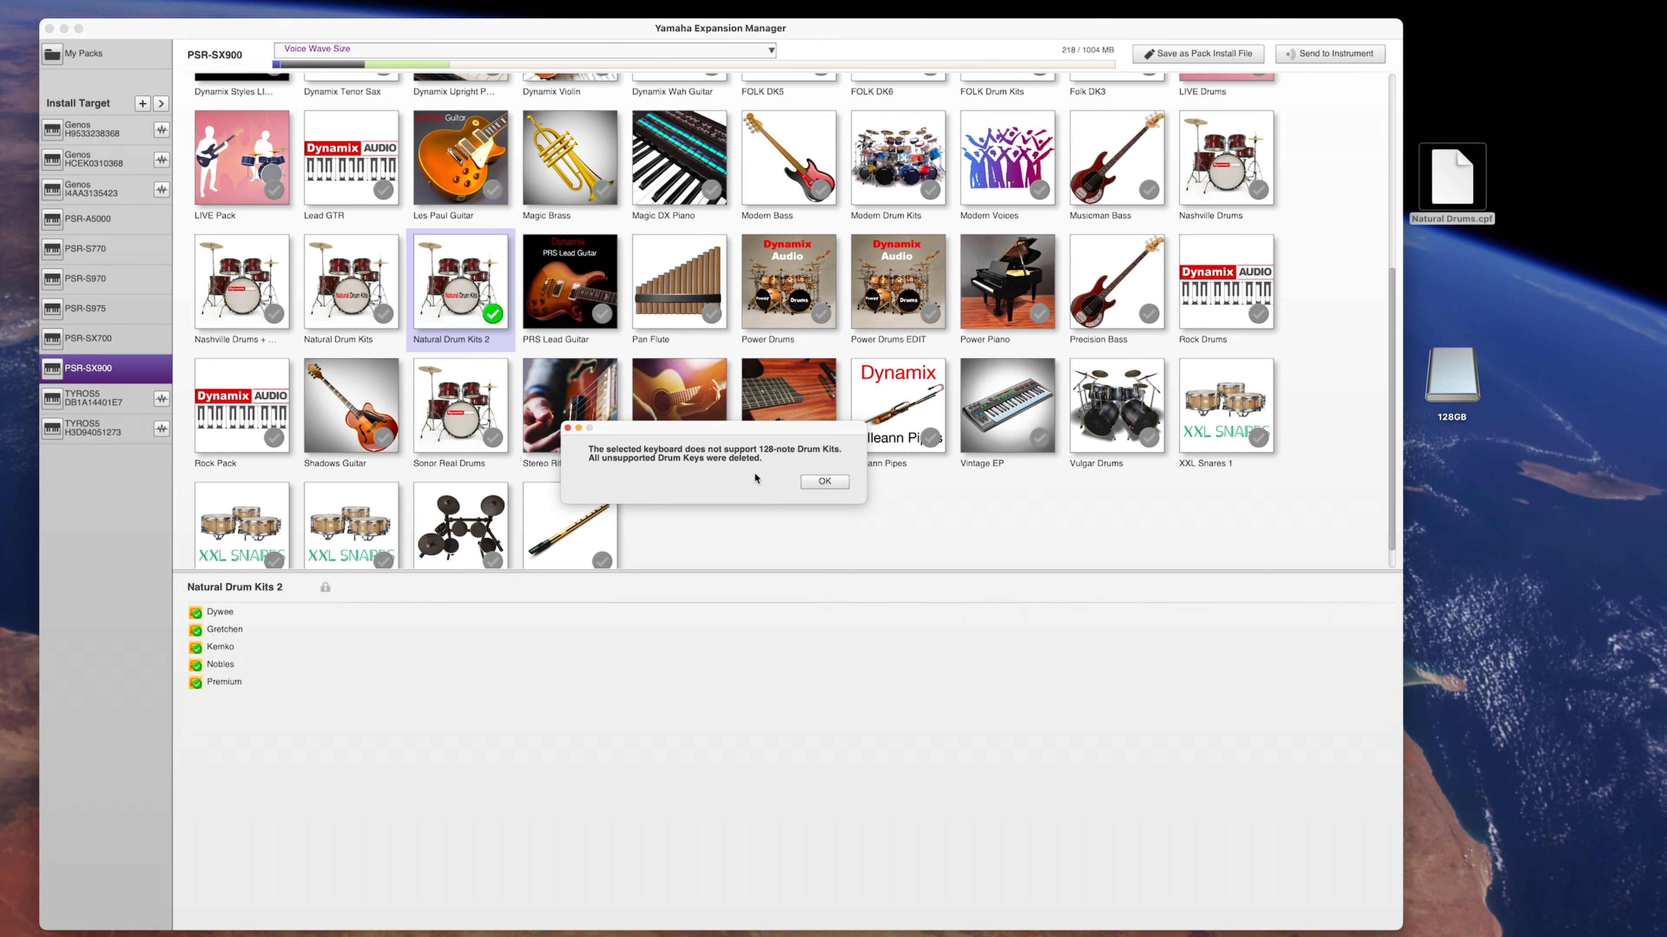
mouse_move(824, 482)
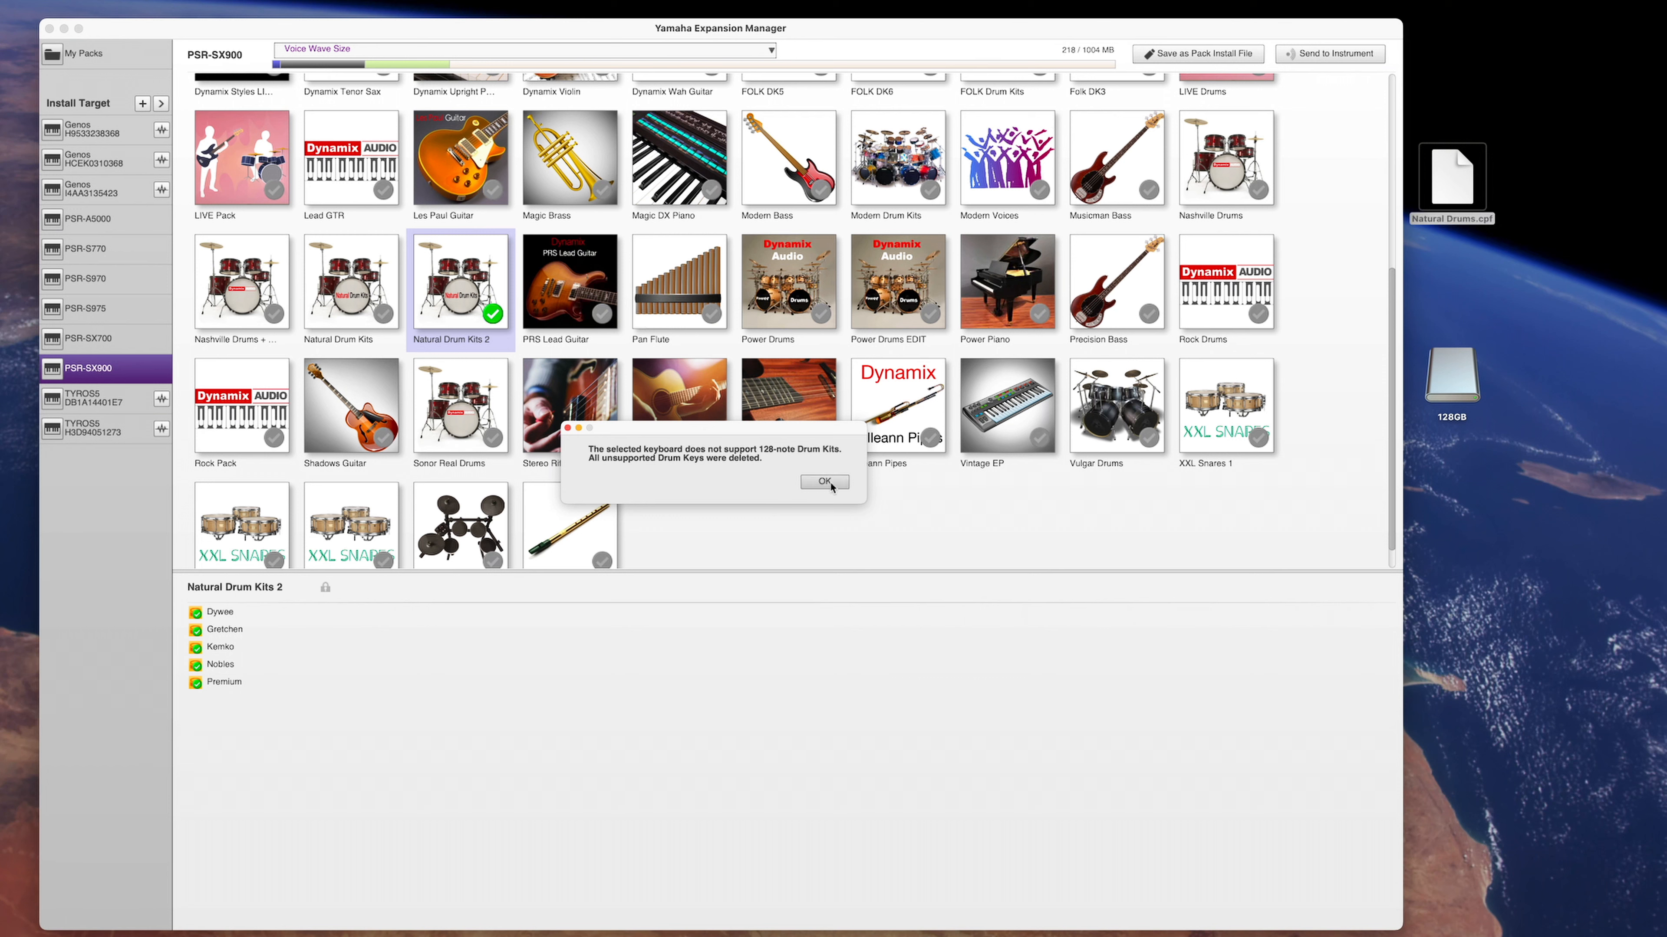
click(825, 483)
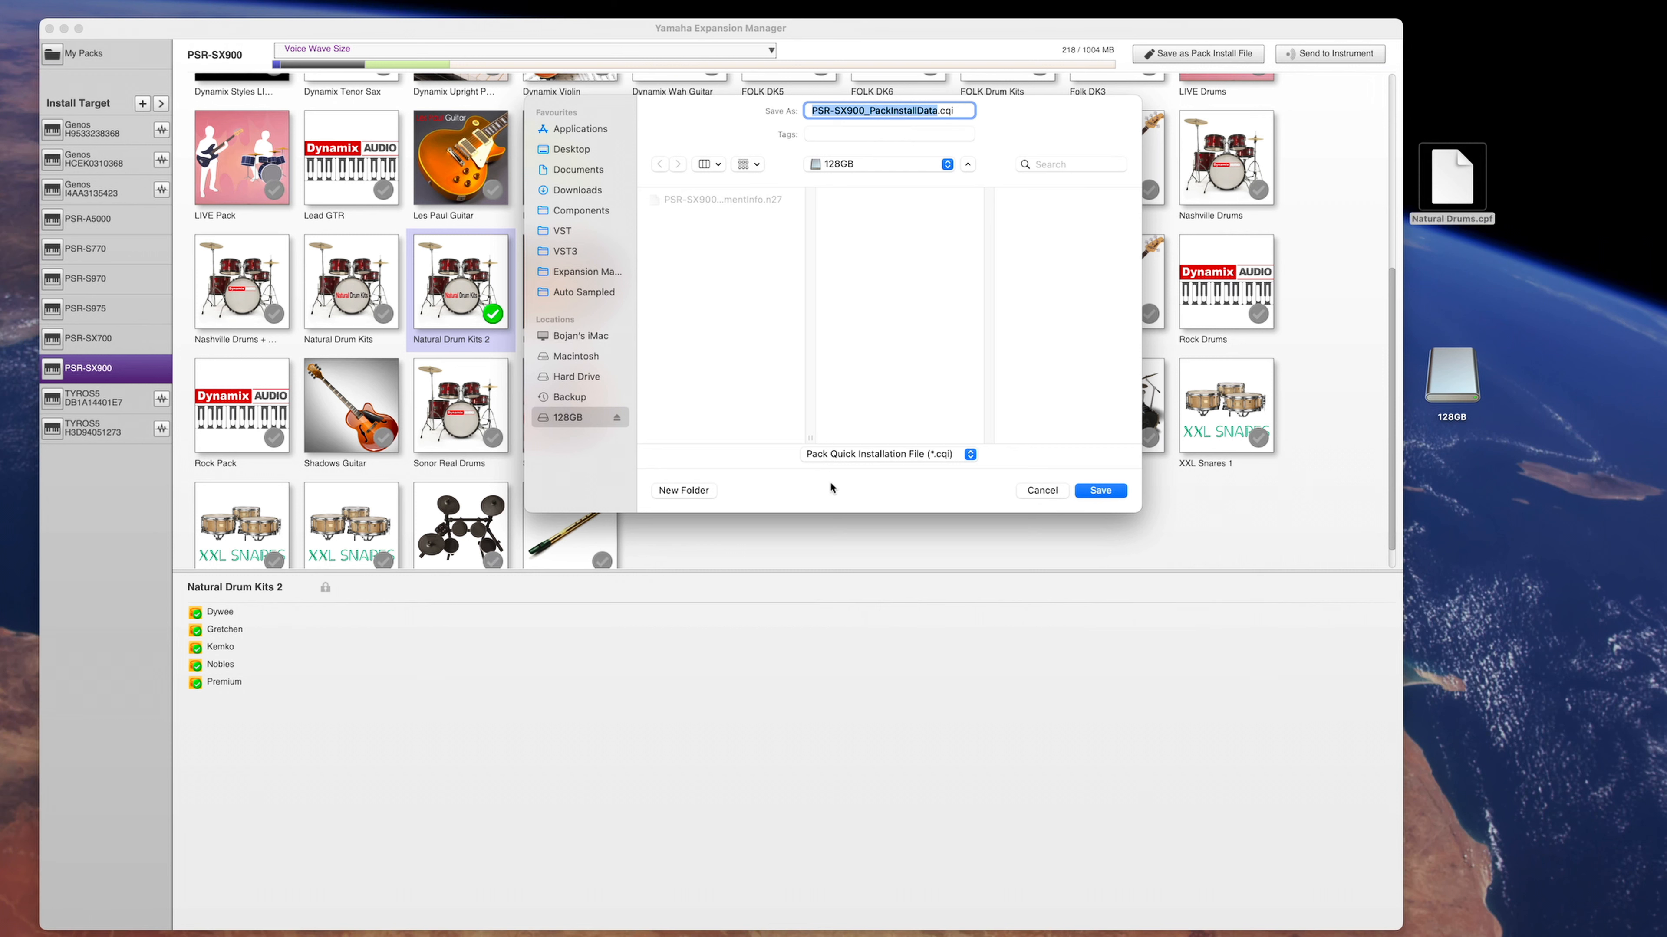
Save PSR-SX900_PackInstallData to 128GB in Pack Installation File (*.cpi) format
click(887, 455)
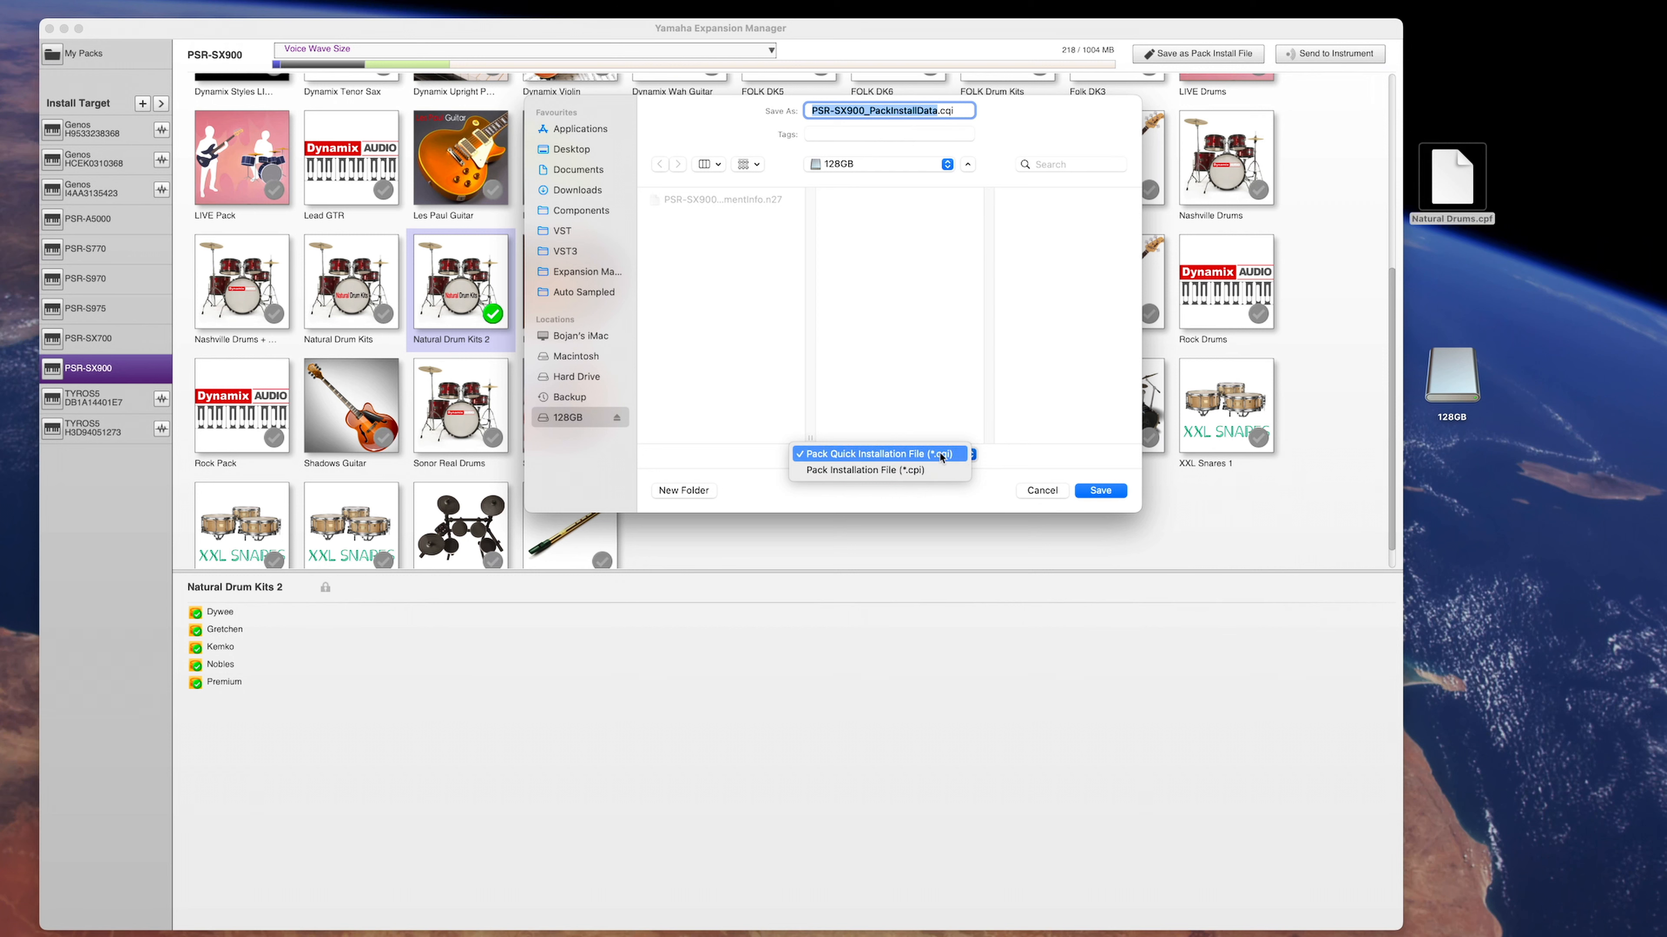
mouse_move(960, 458)
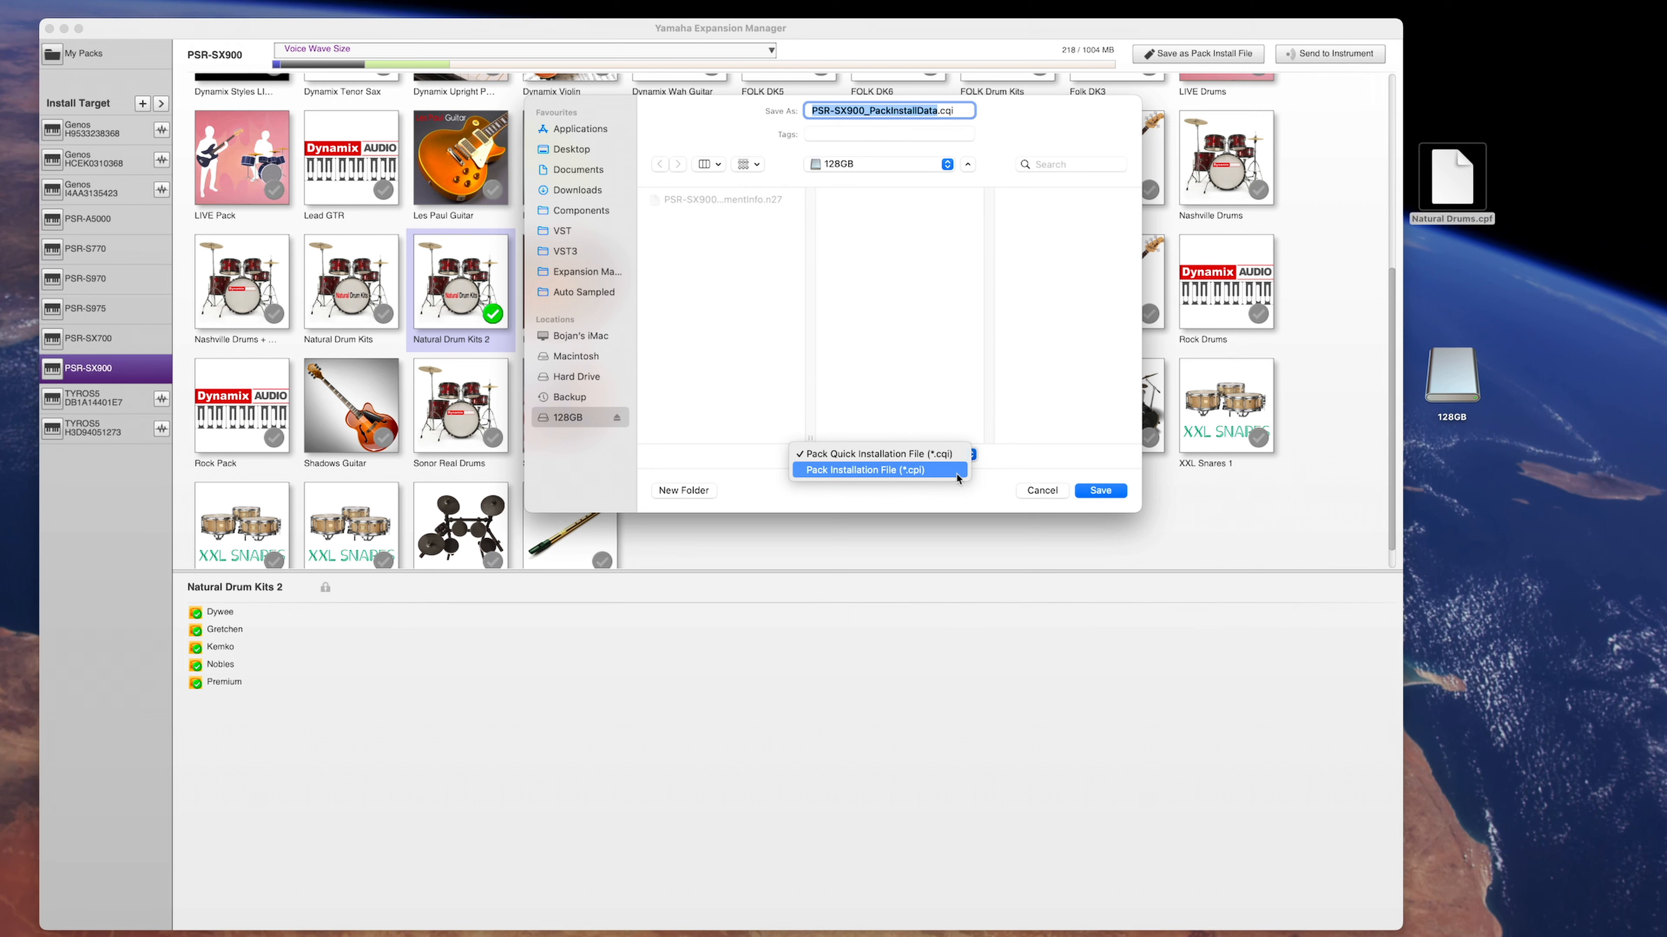
click(877, 470)
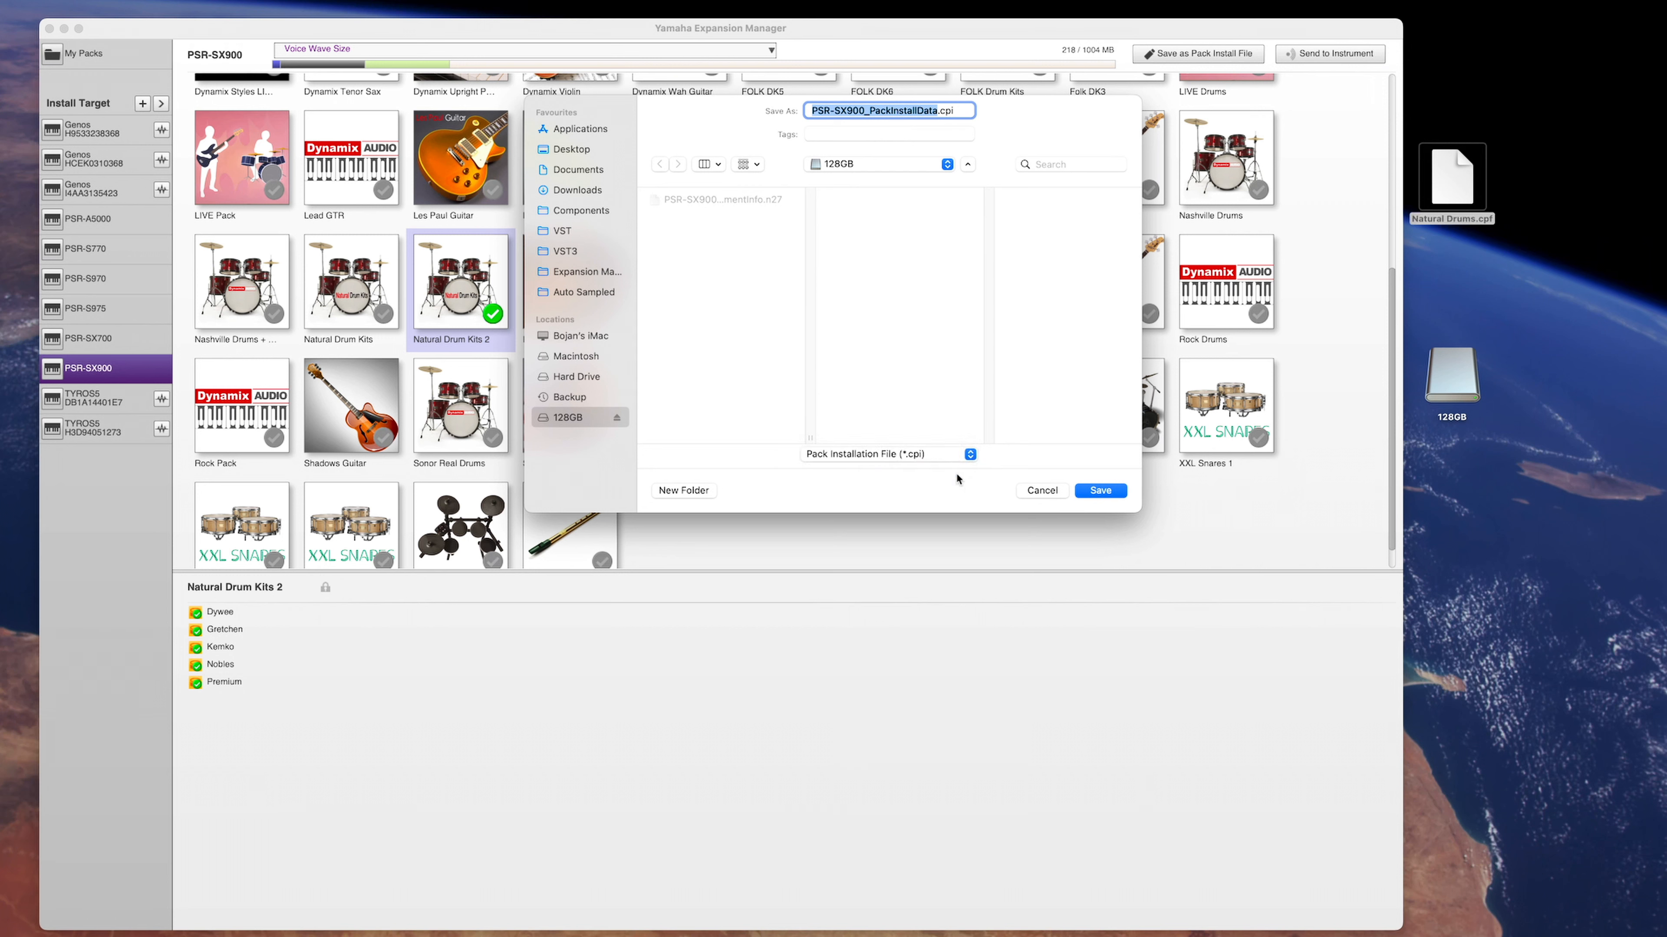
click(1100, 489)
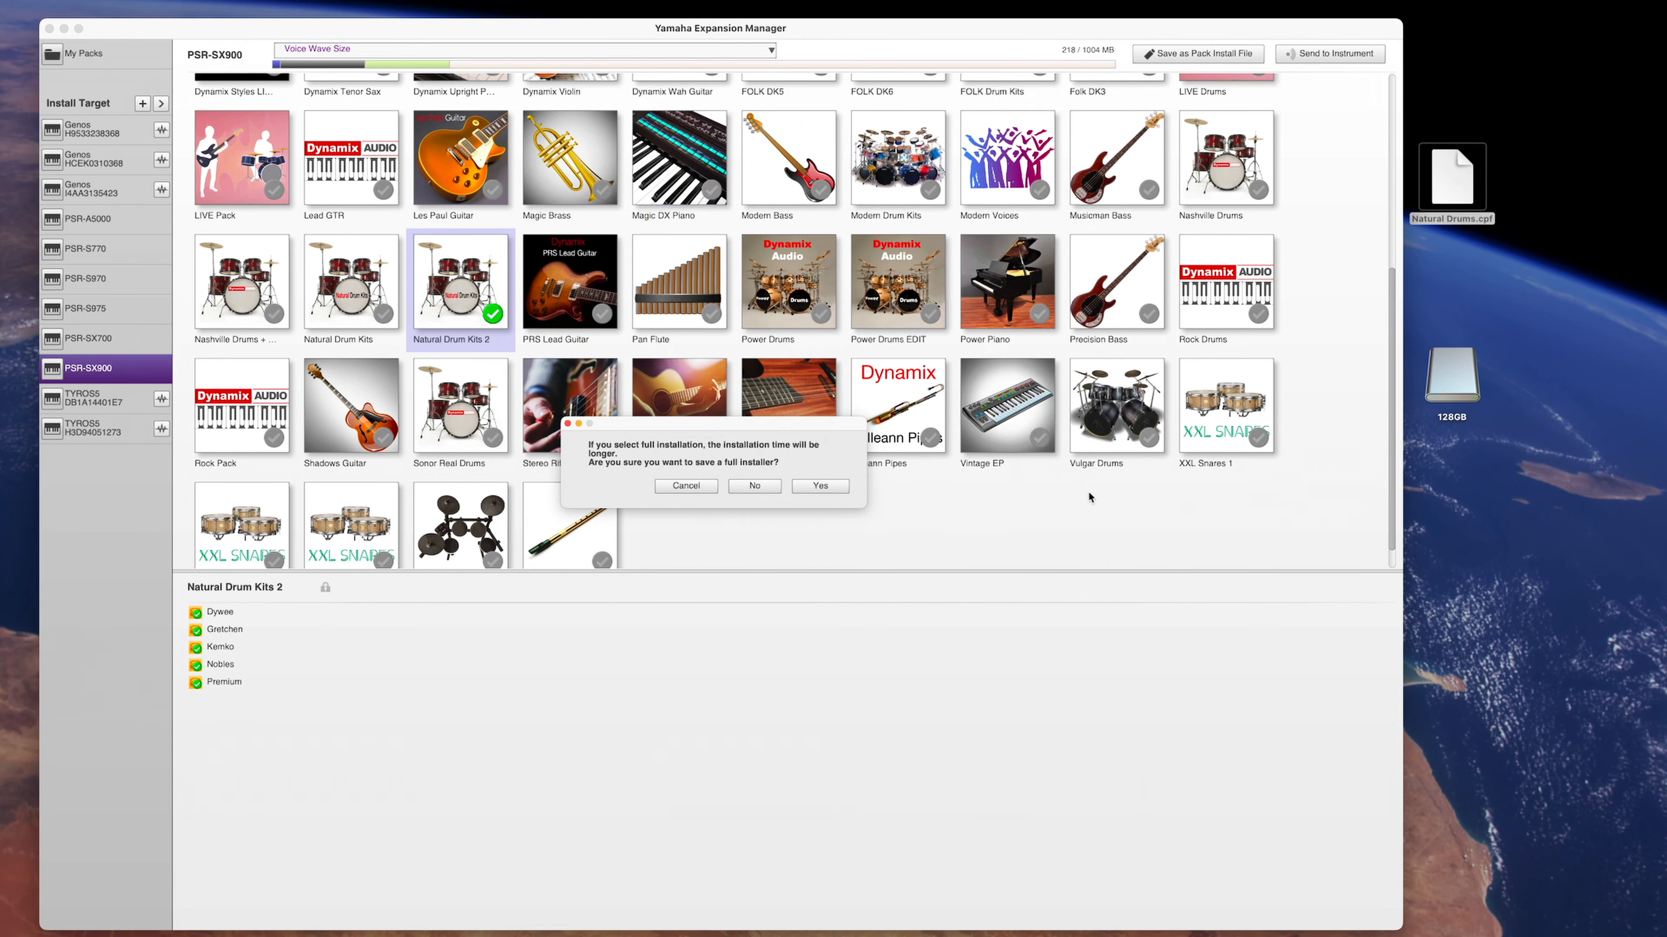
Confirm the full installer, acknowledge the drive space warning and the file-created notice
click(818, 487)
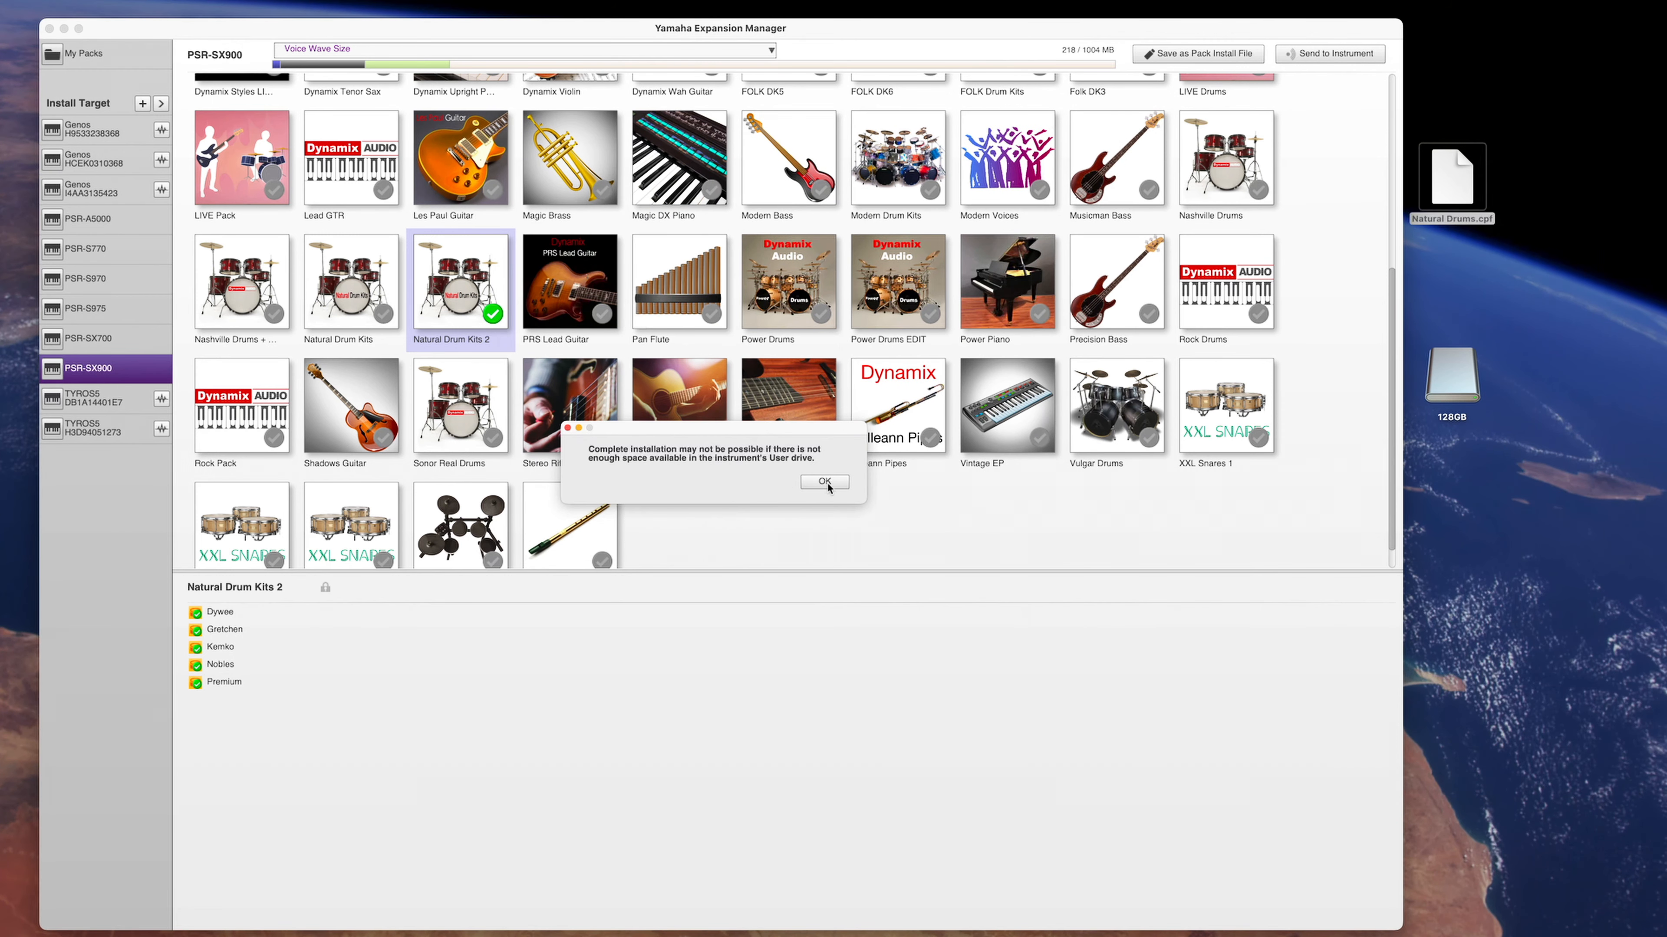
click(824, 482)
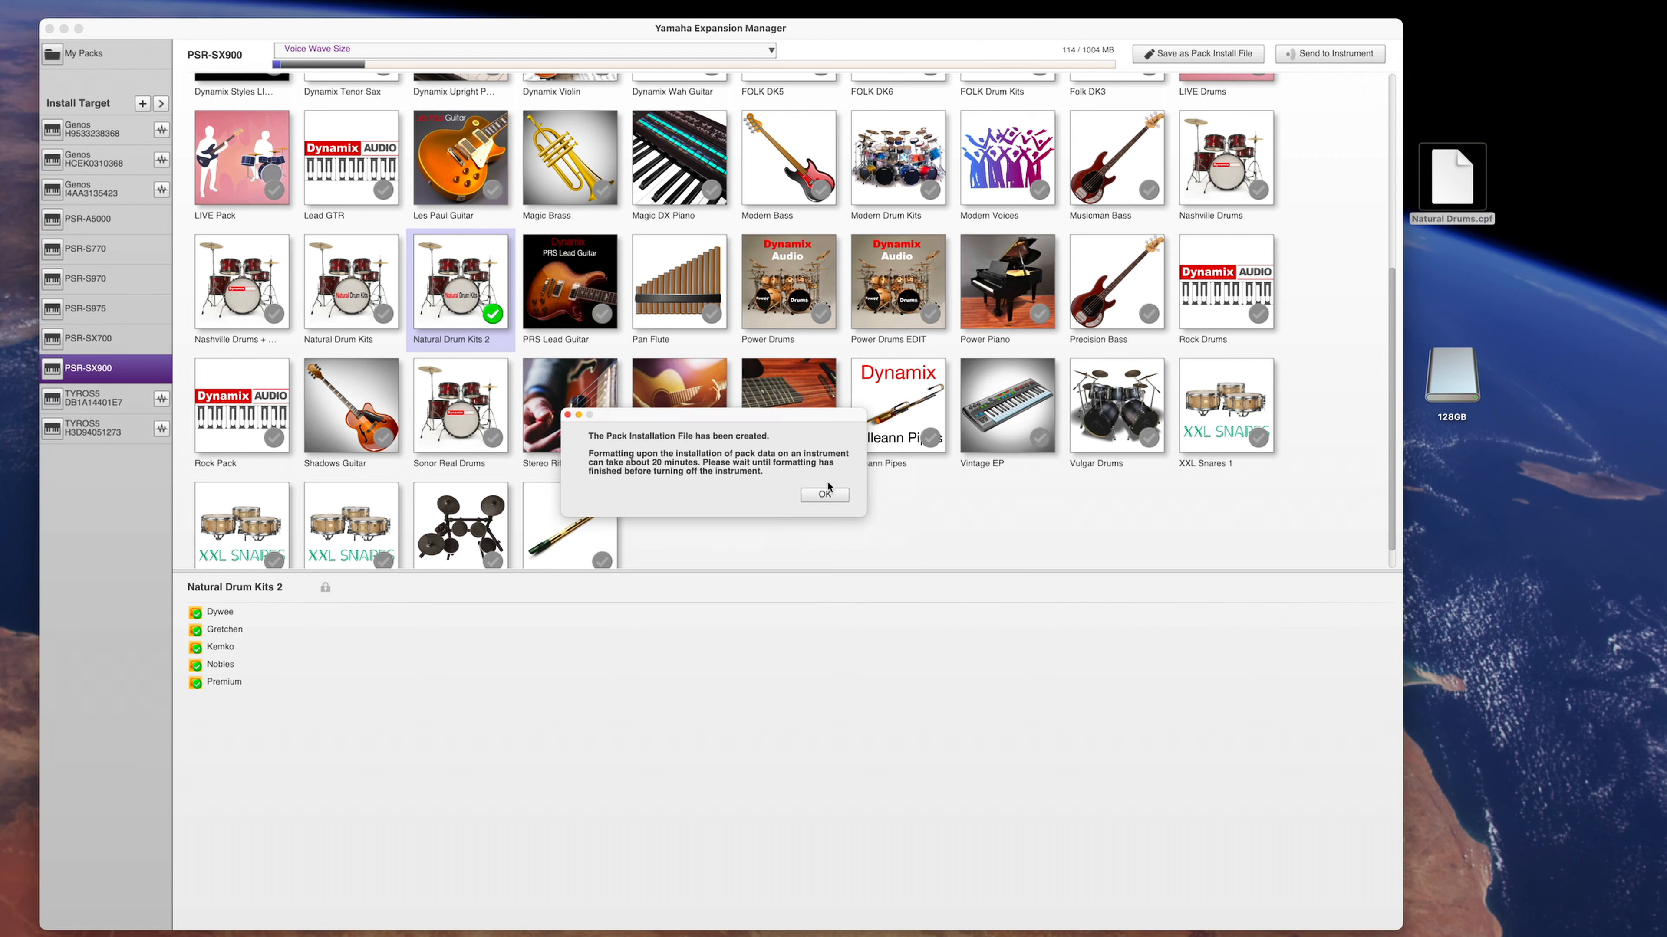
click(823, 493)
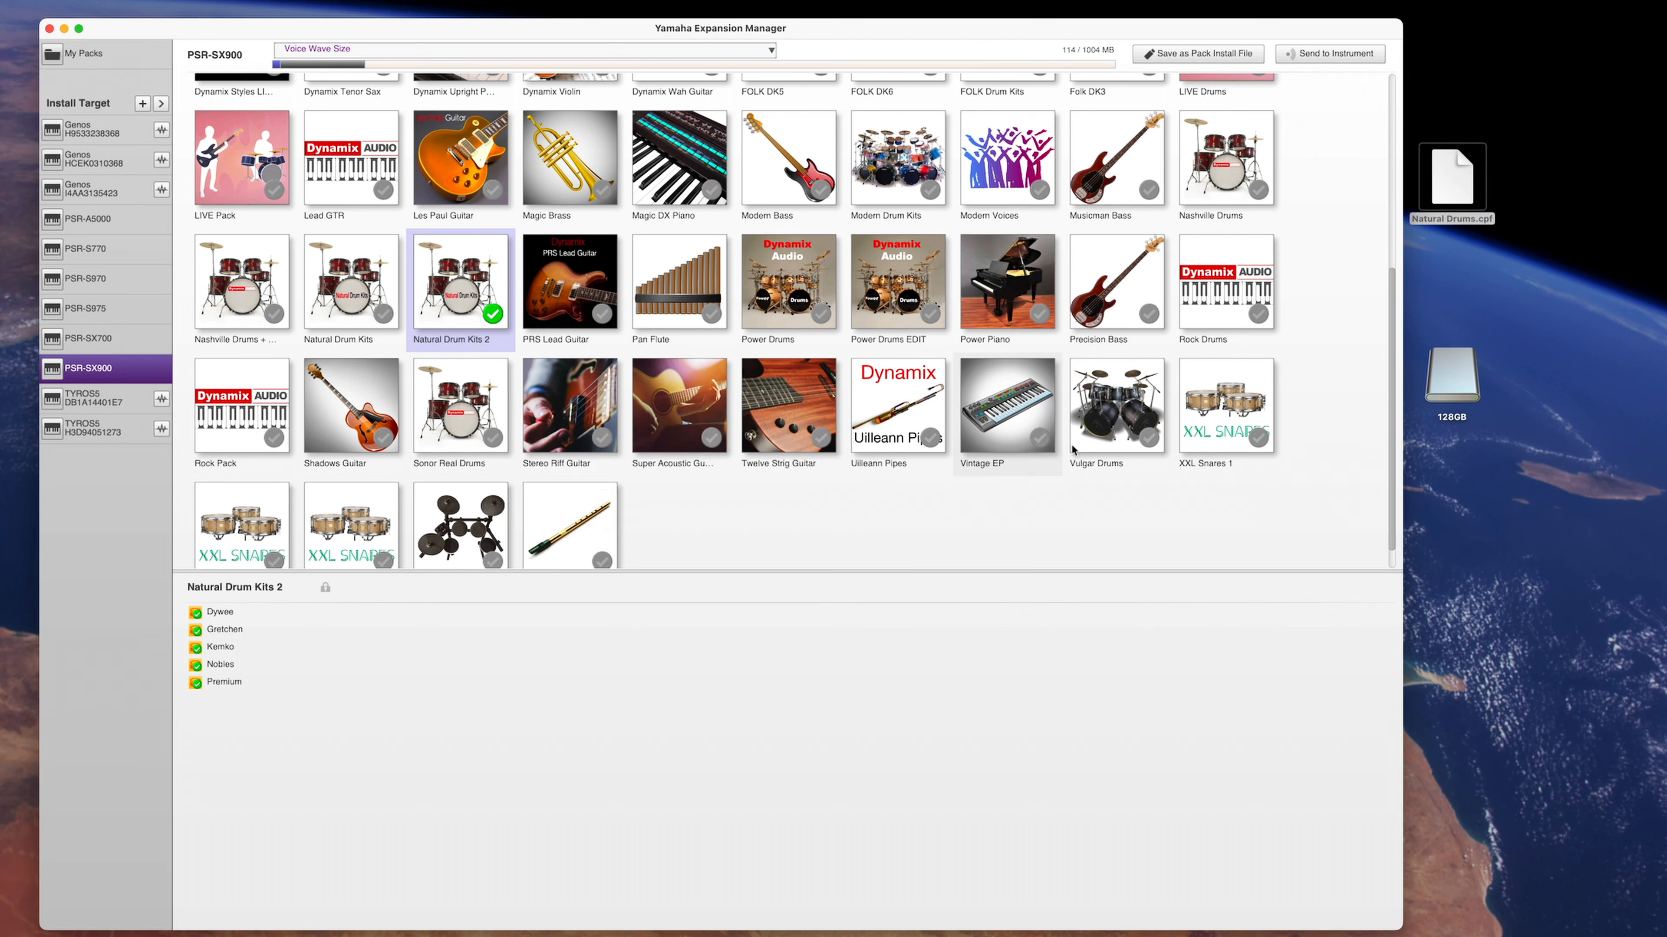
Eject the 128GB USB drive from the desktop
right_click(1450, 383)
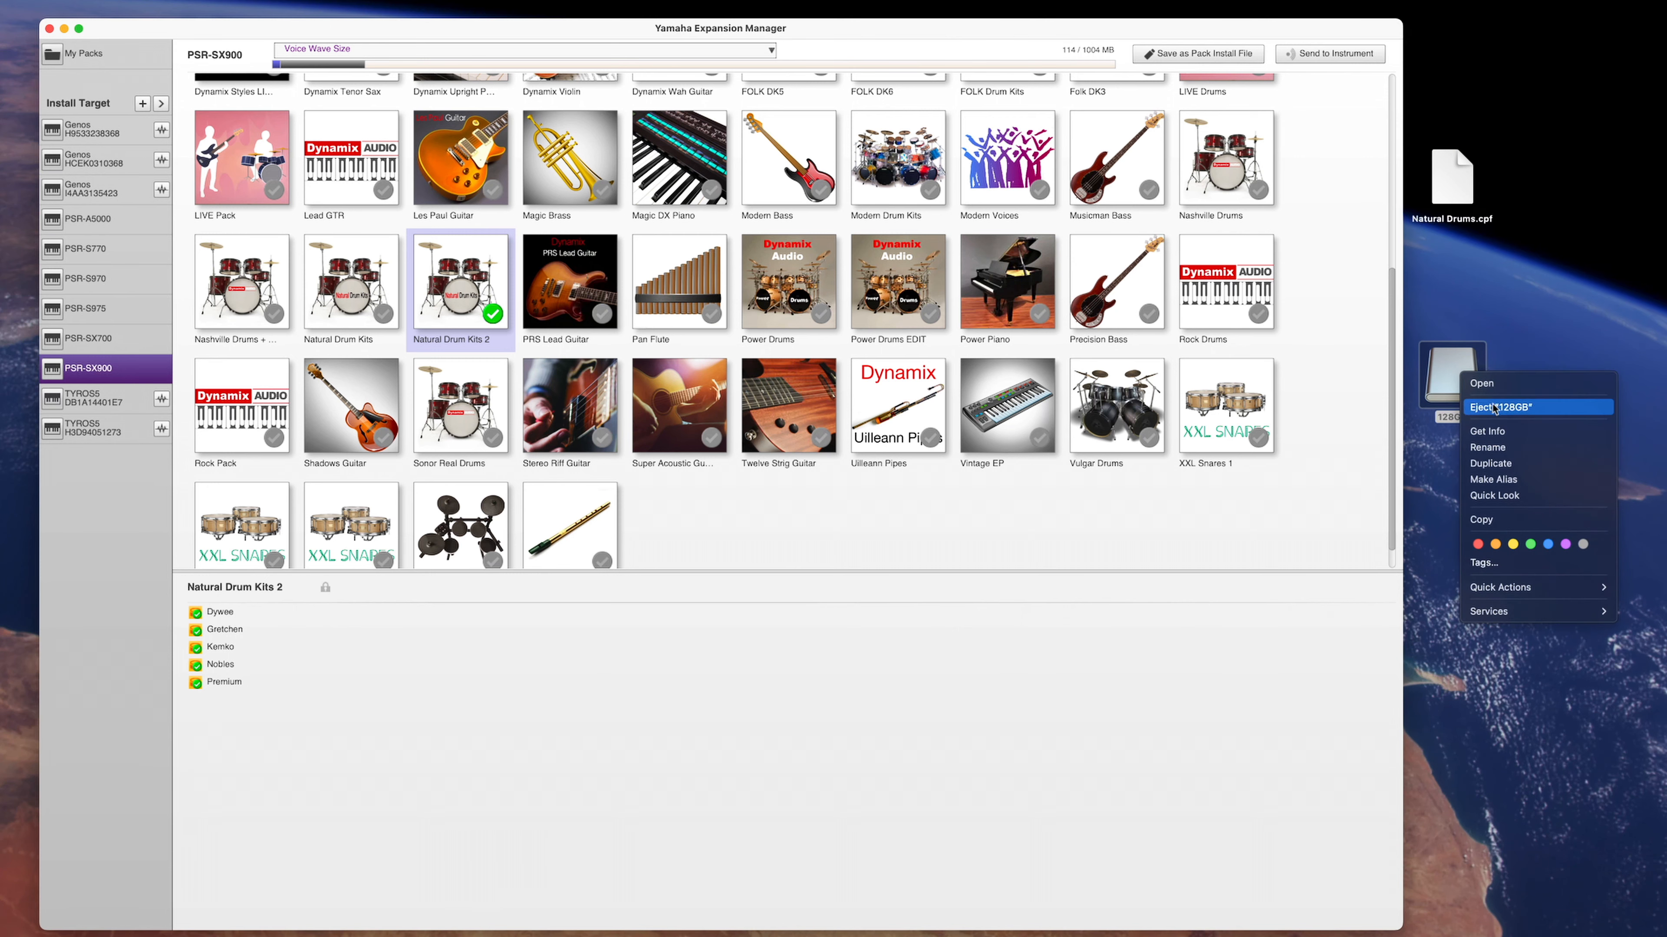
click(1499, 407)
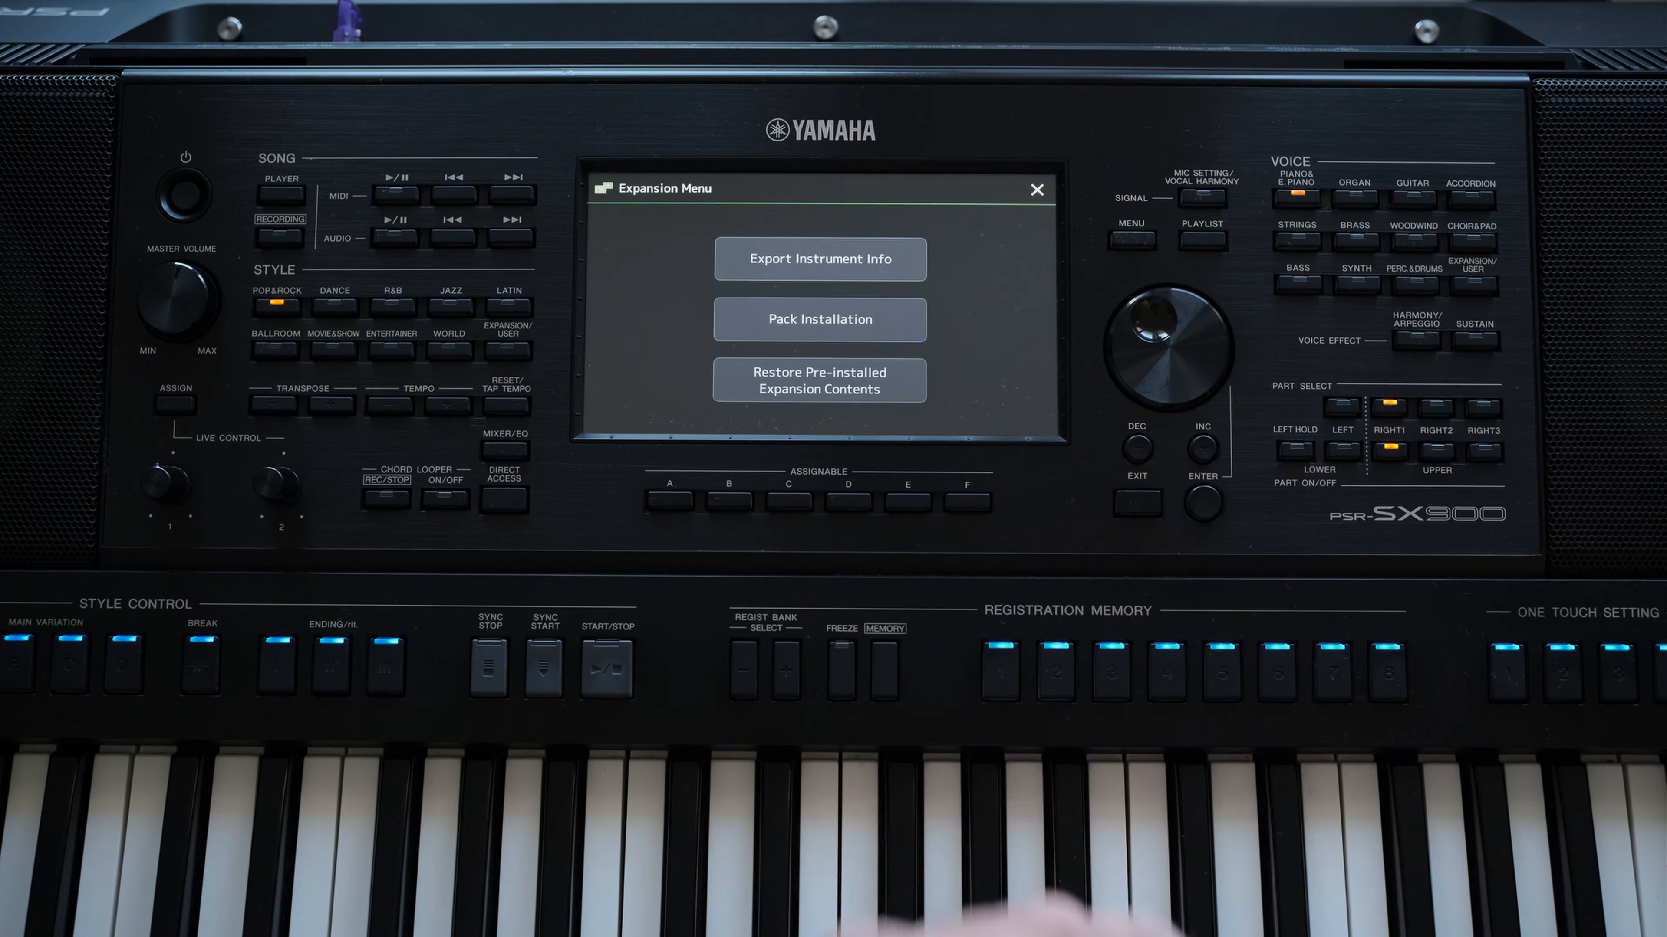
Choose Pack Installation on the Expansion Menu to reach PSR-SX900_PackInstallData on USB1
click(819, 319)
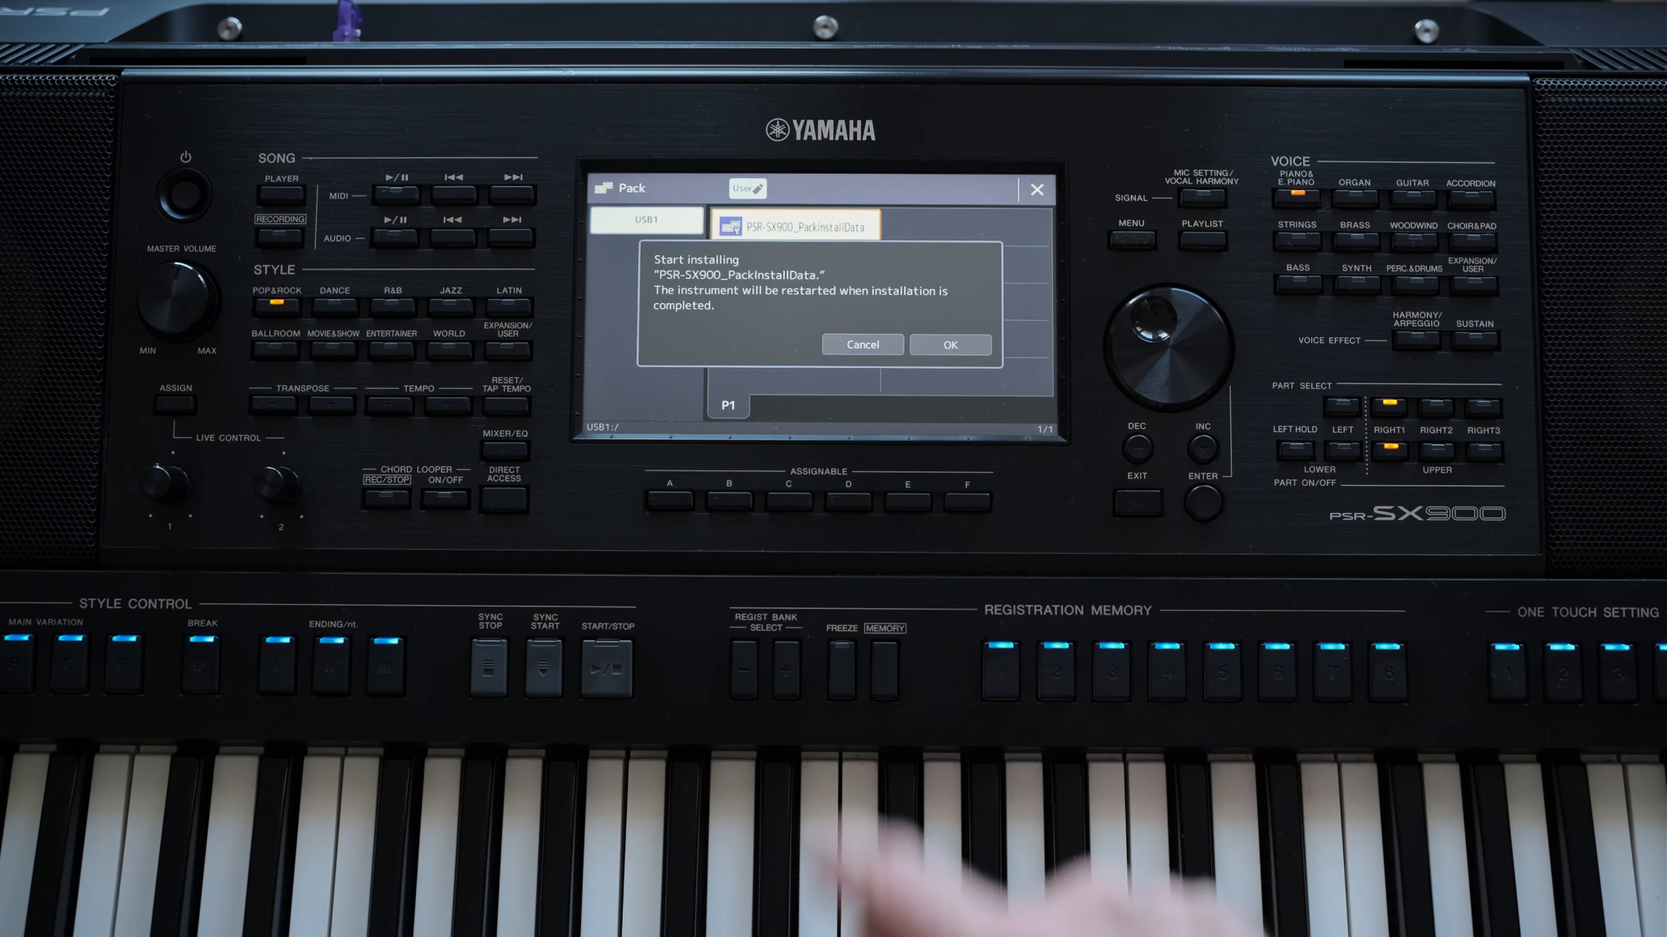